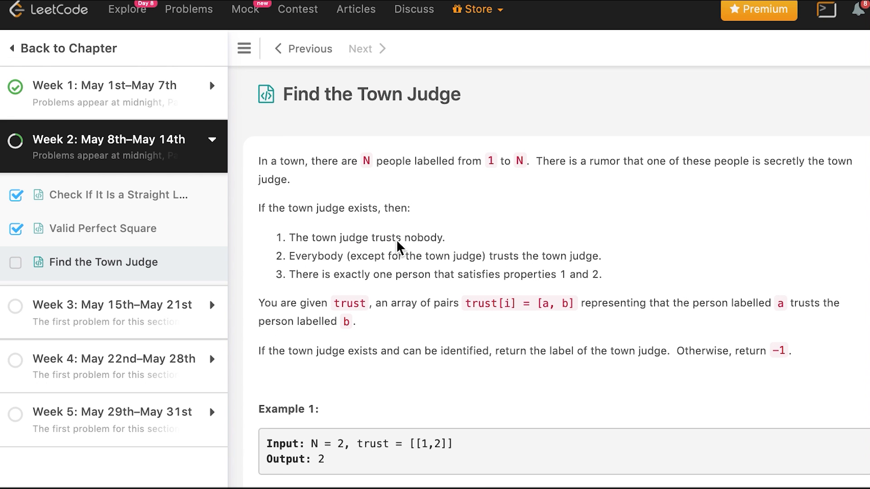
- Switch the solution language to C++ so the findJudge starter code appears
{"action": "scroll", "scroll_direction": "down", "scroll_amount": 3}
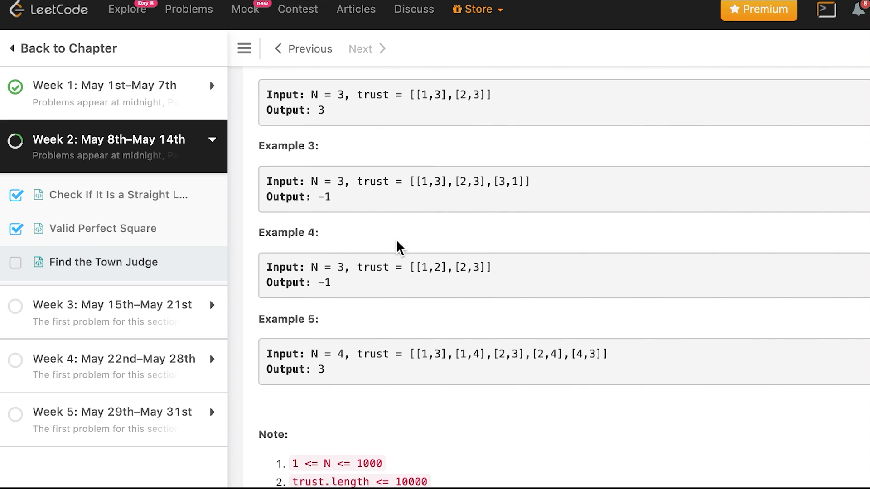
{"action": "scroll", "scroll_direction": "down", "scroll_amount": 3}
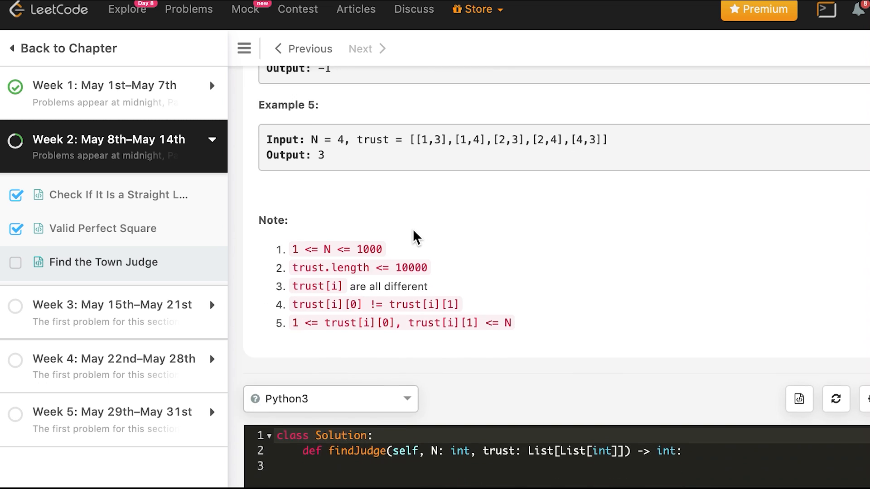
{"action": "left_click", "coordinate": [330, 399]}
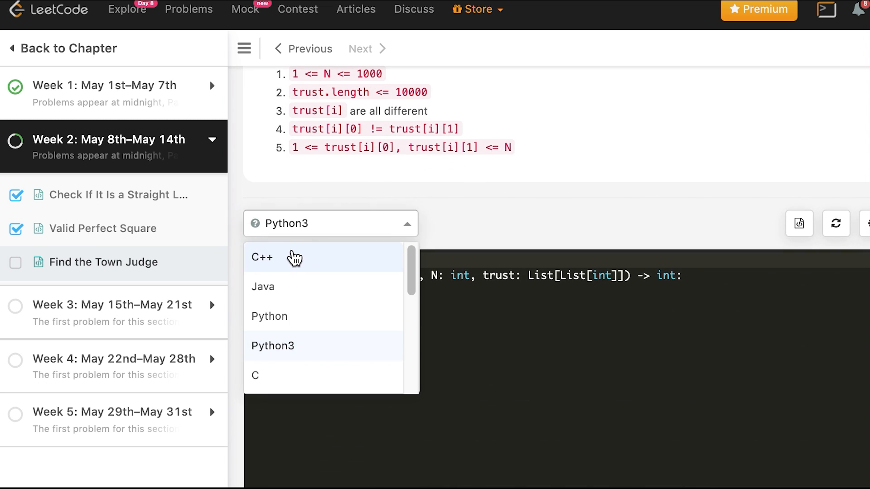
{"action": "left_click", "coordinate": [261, 257]}
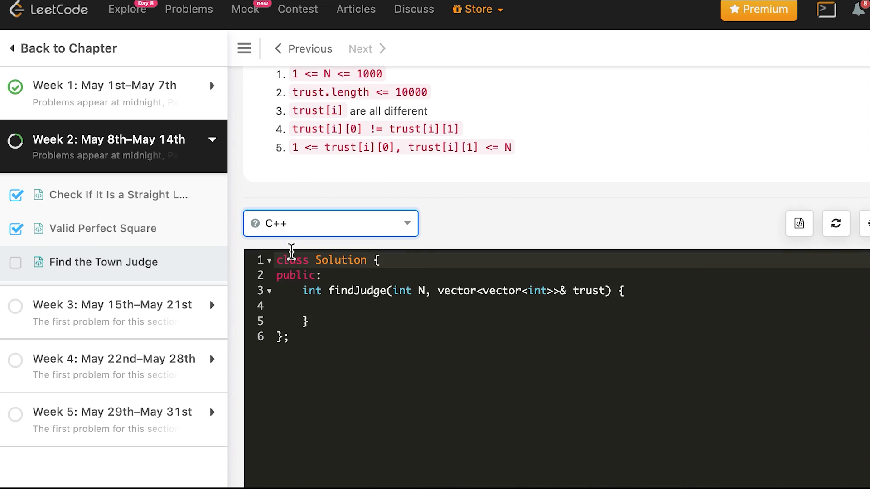
{"action": "mouse_move", "coordinate": [327, 308]}
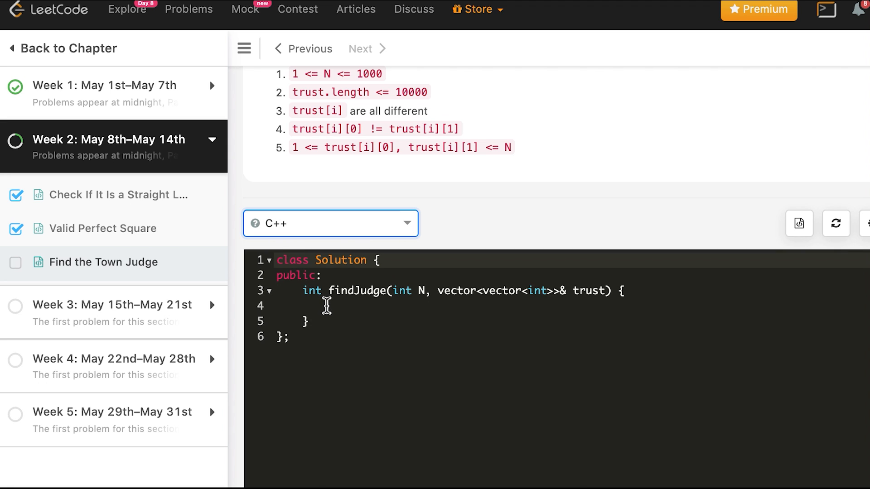
- Declare vector<int> trust_count(N, 0); at the start of findJudge
{"action": "type", "text": "in"}
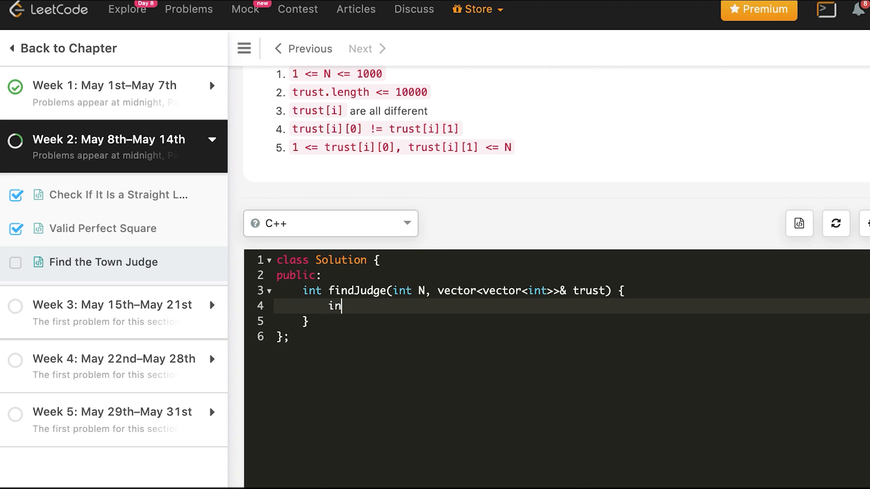
{"action": "type", "text": "vector<"}
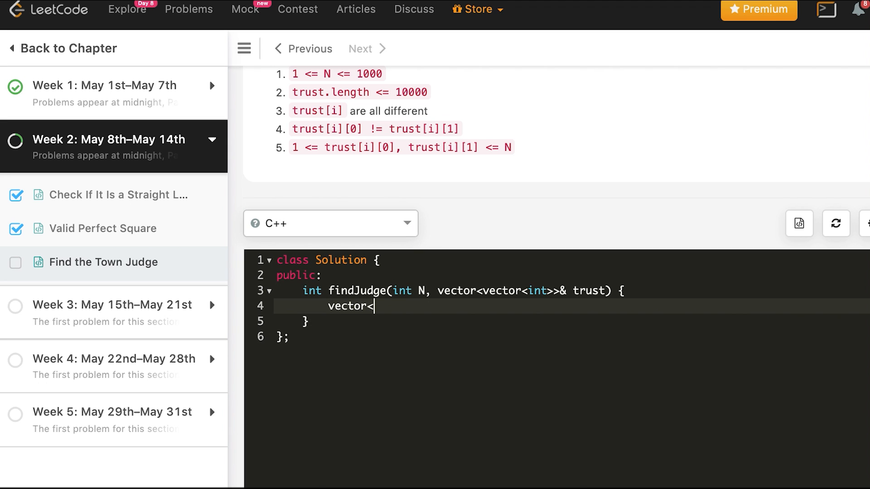
{"action": "type", "text": "int>"}
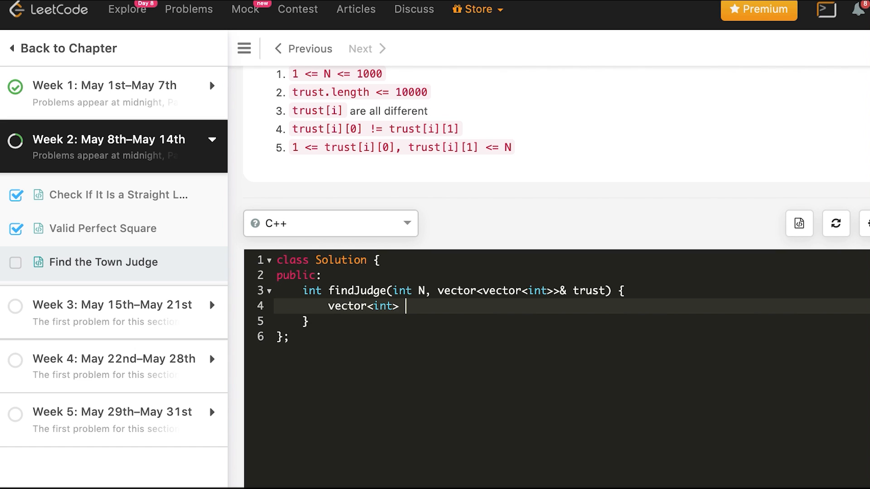
{"action": "type", "text": "trus"}
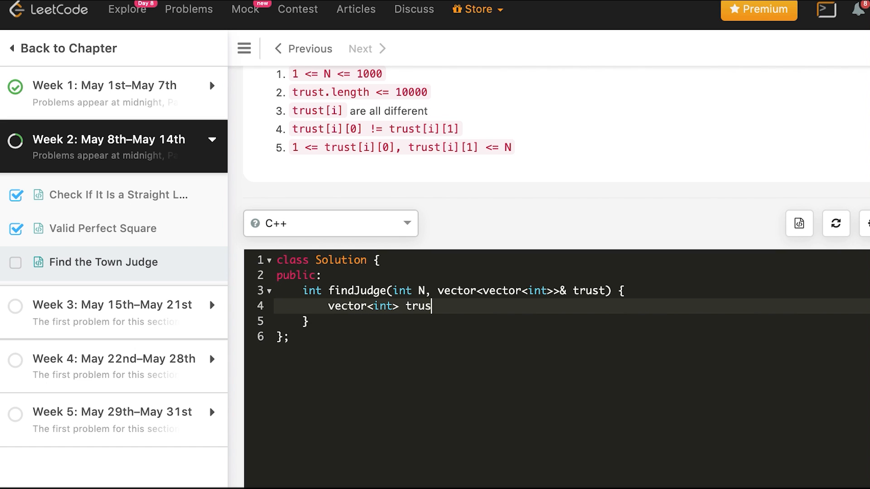
{"action": "type", "text": "t_cou"}
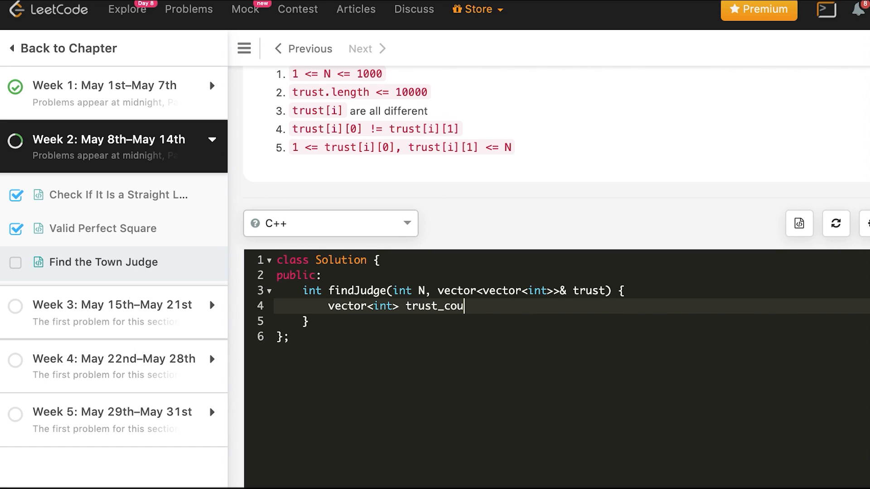
{"action": "type", "text": "nt()"}
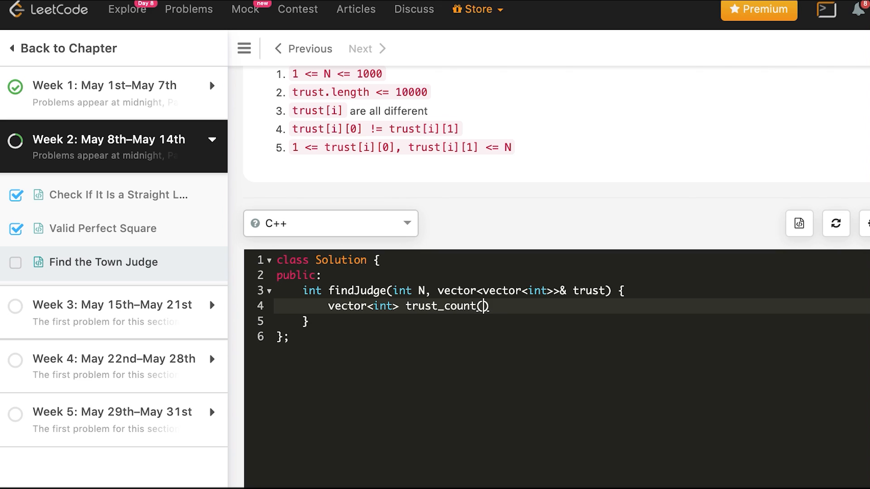
{"action": "type", "text": "N,"}
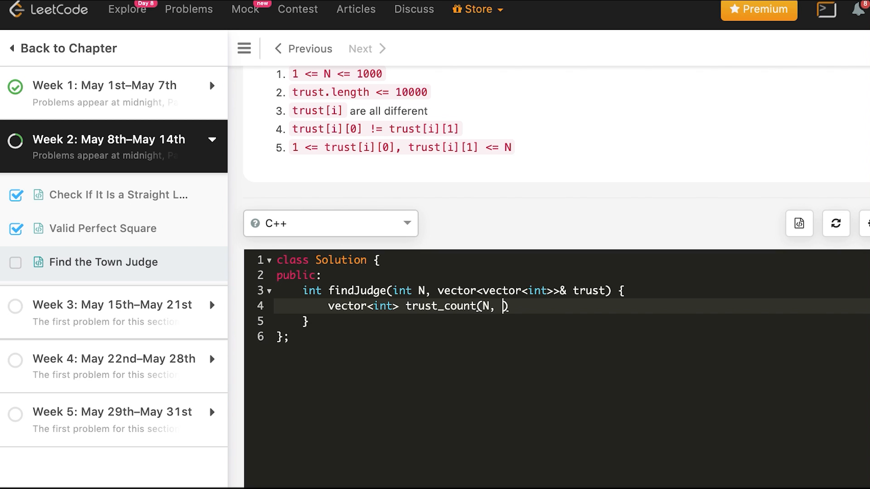
{"action": "type", "text": "0"}
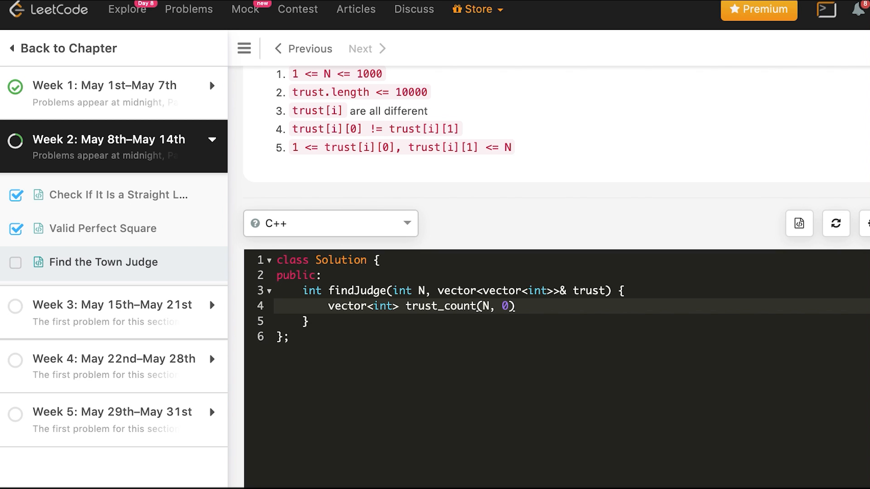
{"action": "type", "text": ";"}
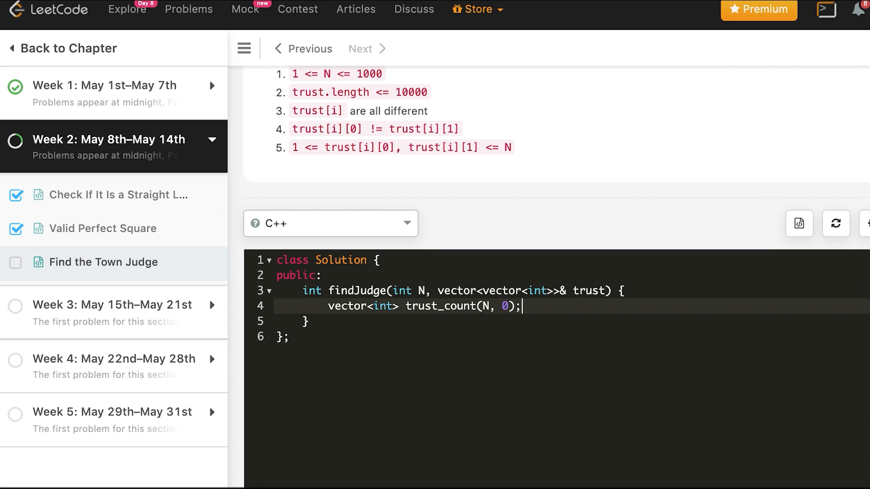
{"action": "key", "text": "Enter"}
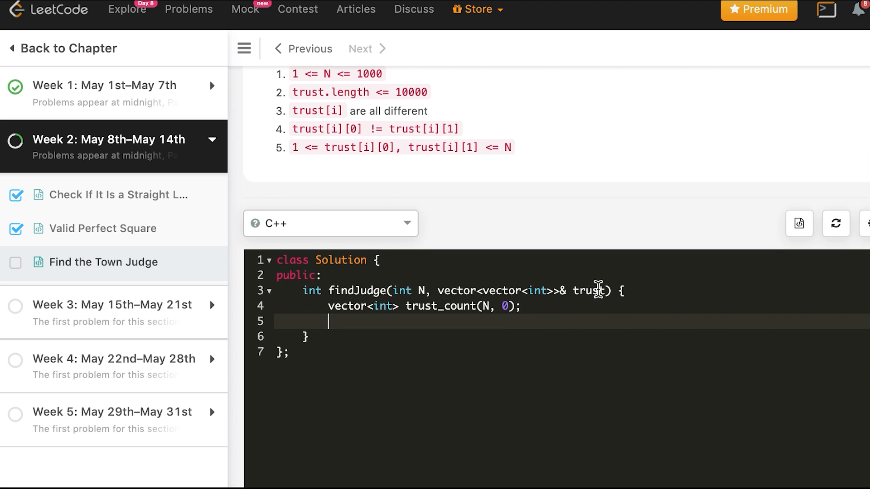
{"action": "mouse_move", "coordinate": [468, 290]}
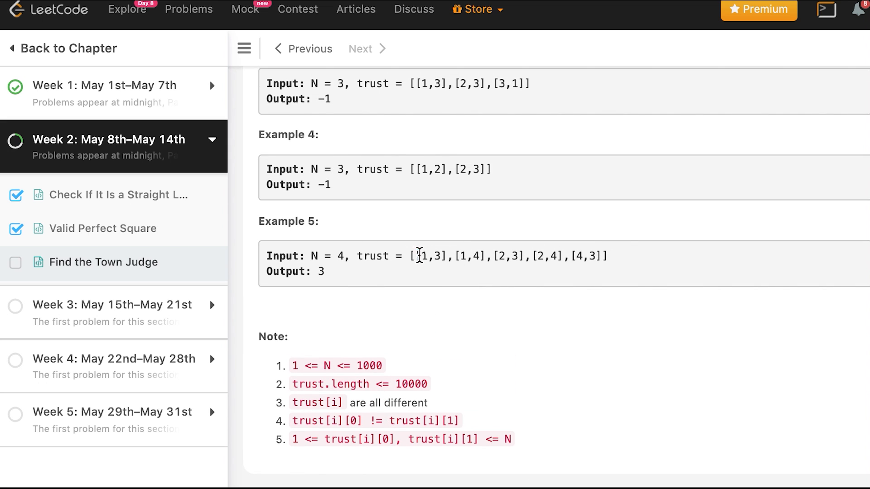
{"action": "double_click", "coordinate": [430, 257]}
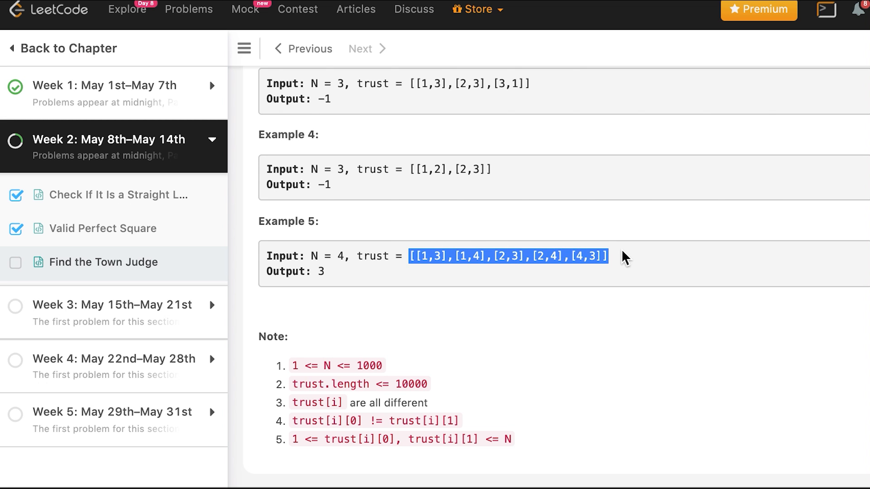
{"action": "scroll", "scroll_direction": "down", "scroll_amount": 3}
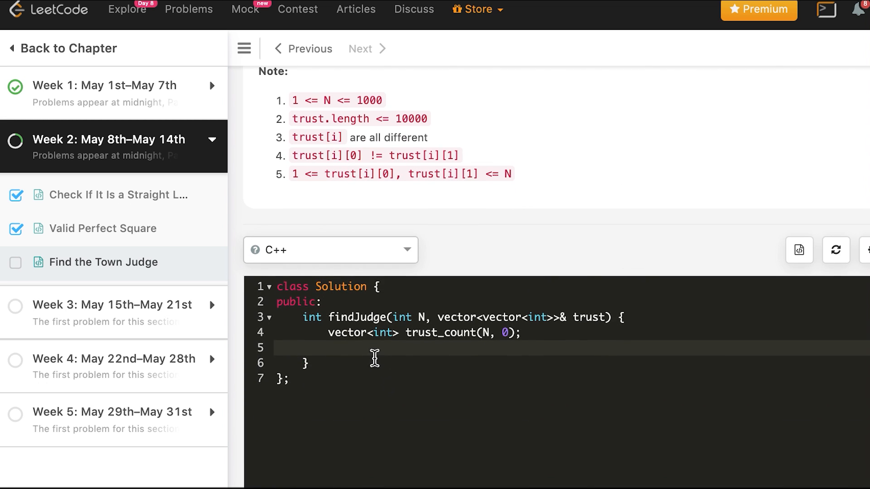
- Write the loop header for(vector<int> t : trust){ on line 5
{"action": "left_click", "coordinate": [328, 348]}
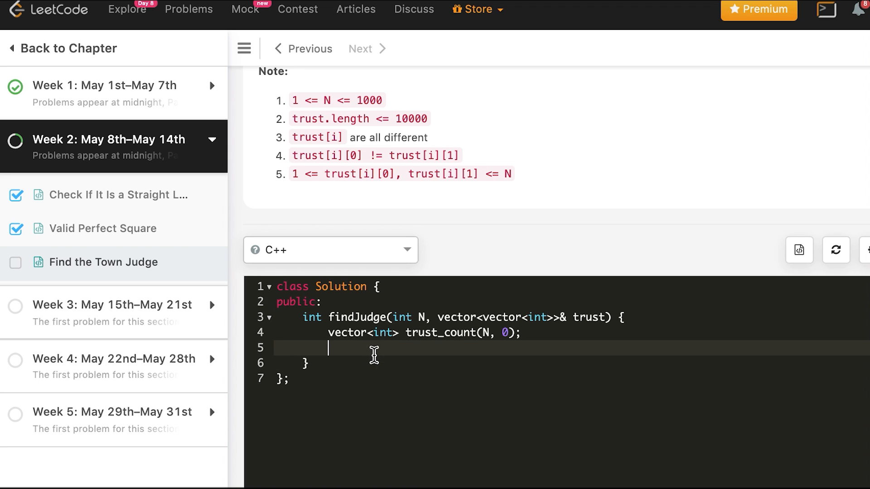
{"action": "type", "text": "for(vector<>"}
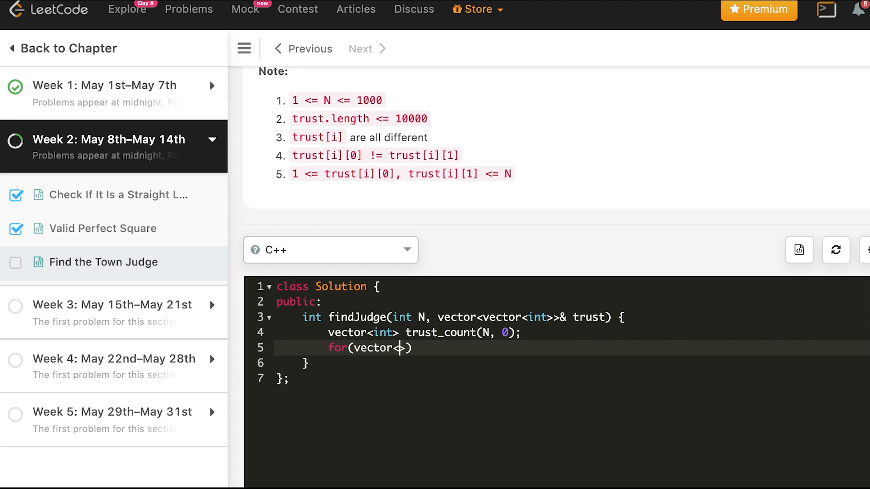
{"action": "type", "text": "<int> t"}
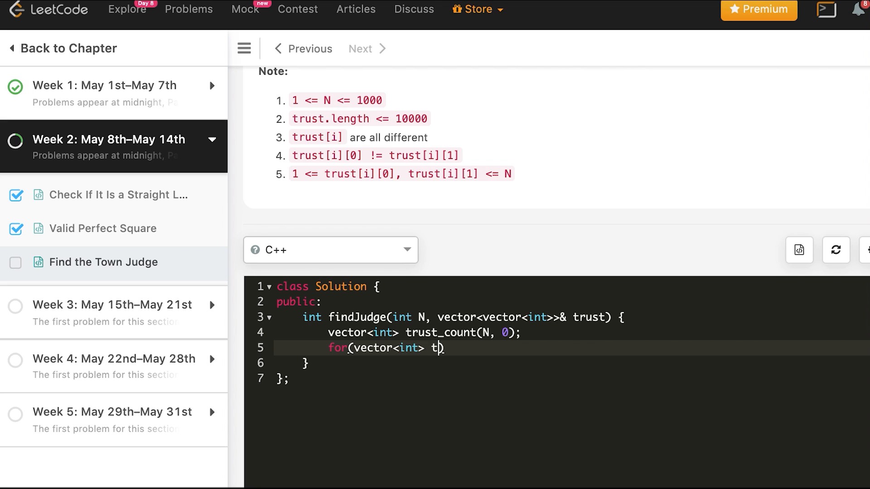
{"action": "type", "text": ": t"}
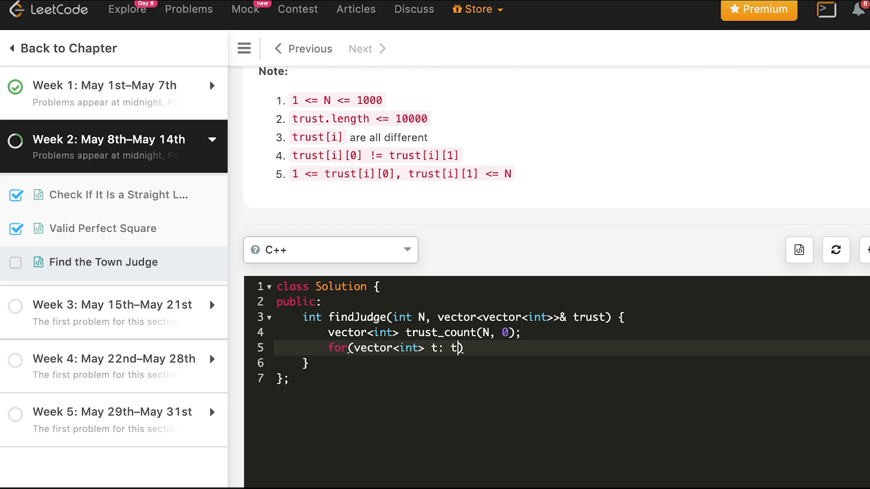
{"action": "type", "text": "rust"}
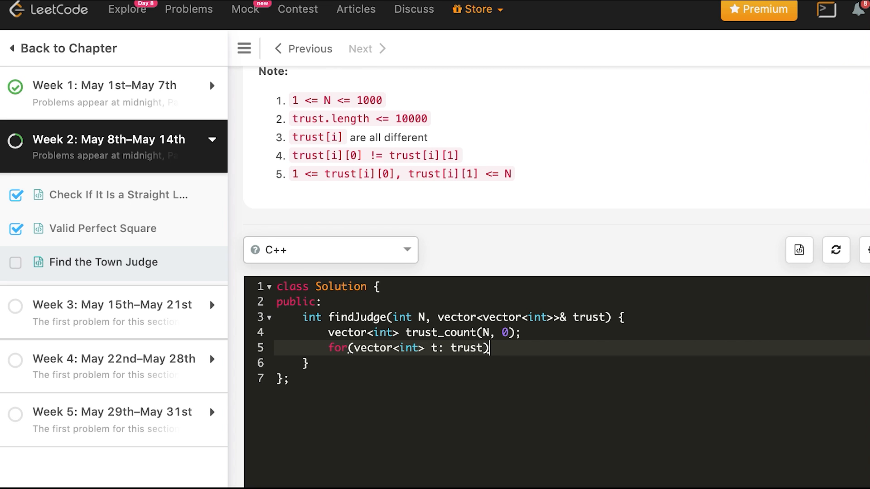
{"action": "type", "text": "{"}
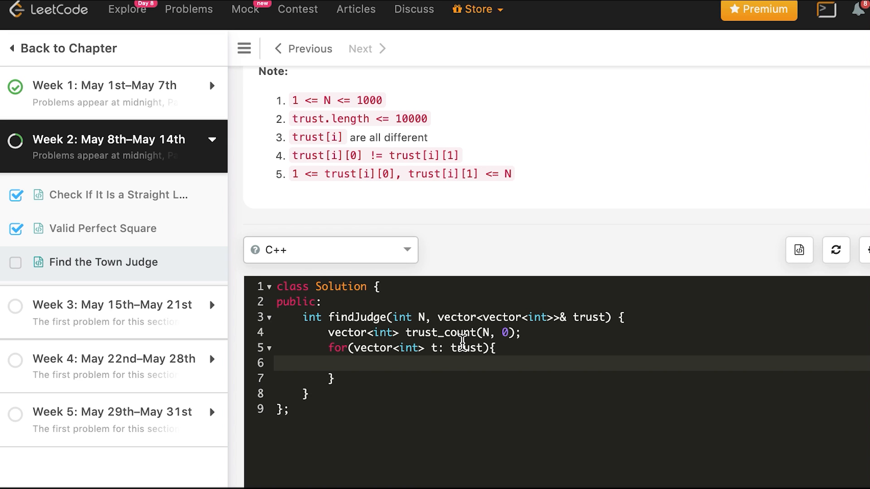
- Inside the loop add trust_count[t[0]]--; and trust_count[t[1]]++;
{"action": "type", "text": "tru"}
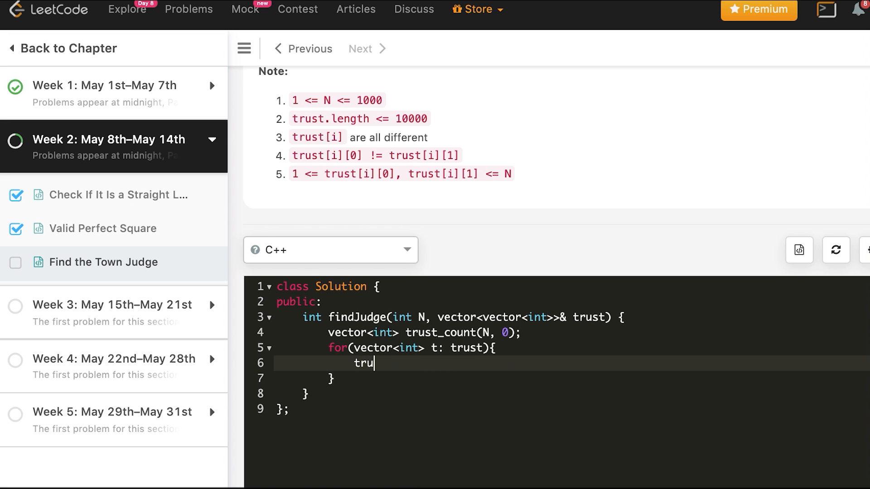
{"action": "type", "text": "st_"}
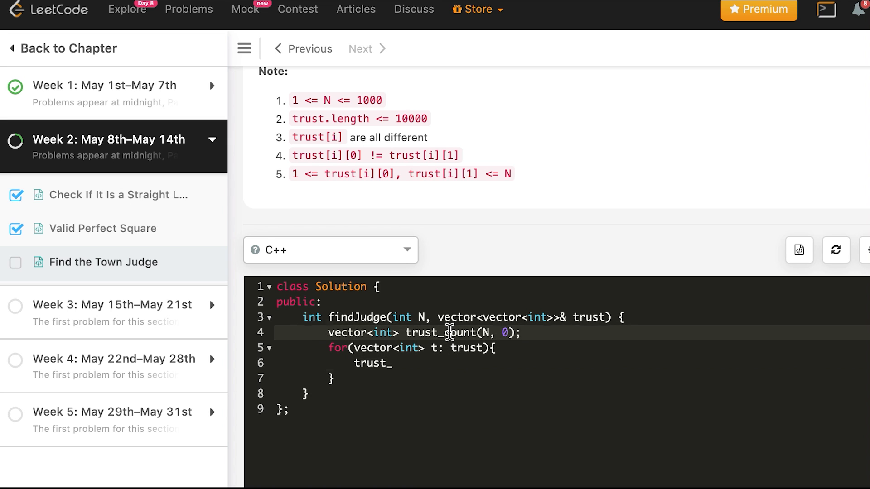
{"action": "type", "text": "count"}
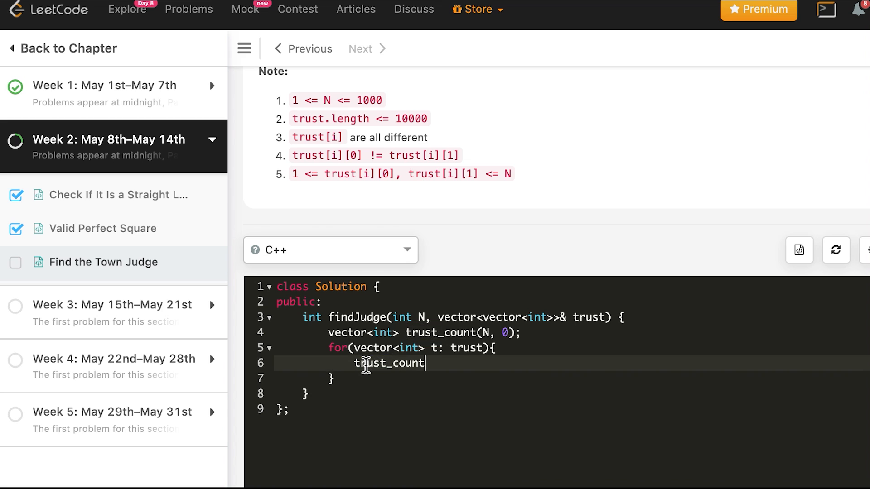
{"action": "type", "text": "[]"}
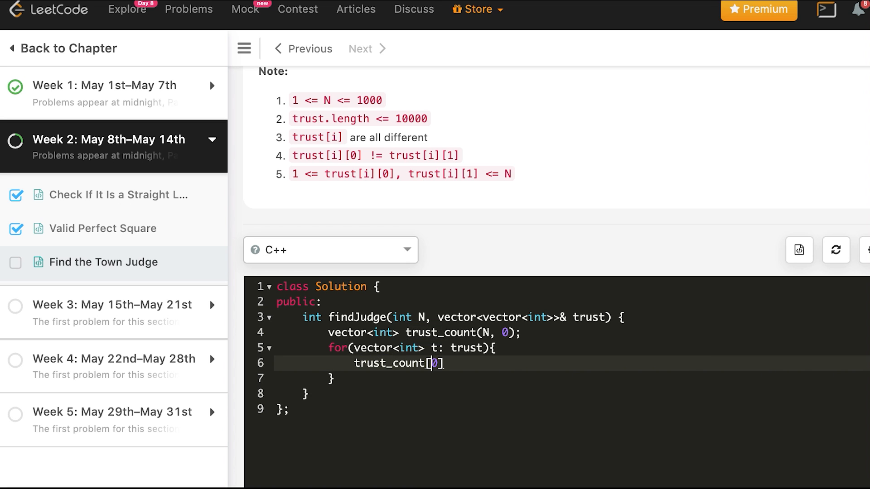
{"action": "type", "text": "t["}
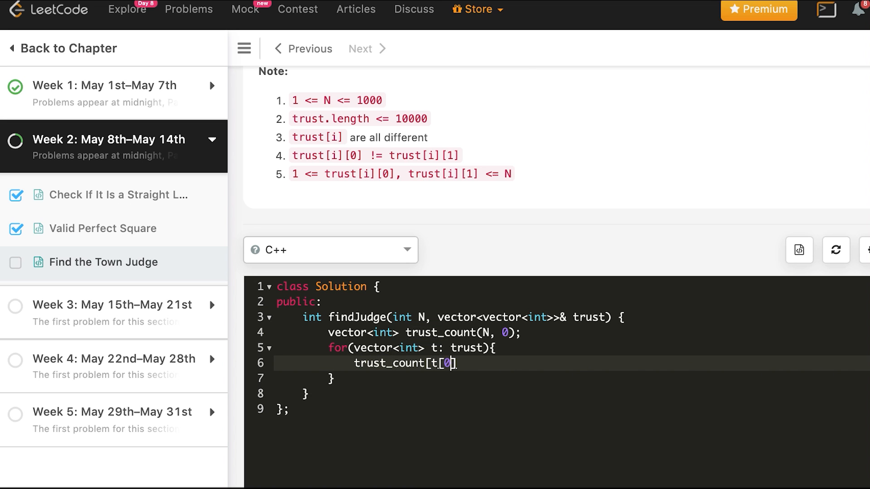
{"action": "type", "text": "]"}
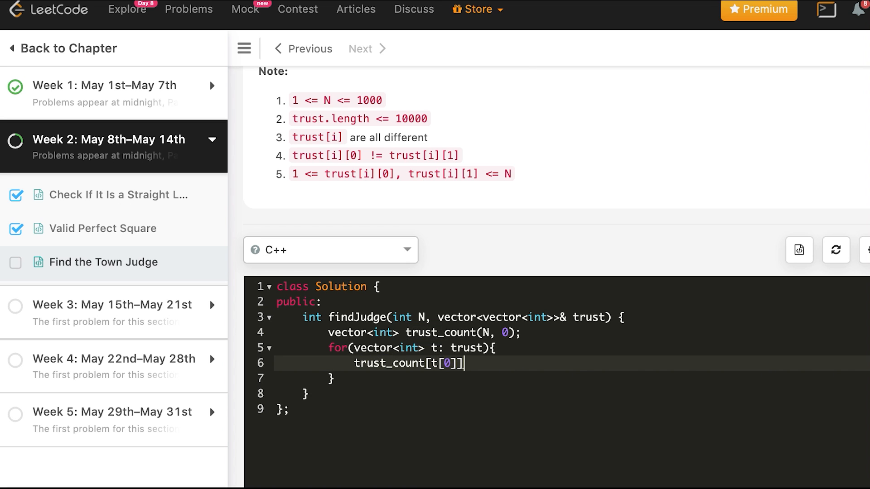
{"action": "type", "text": "--"}
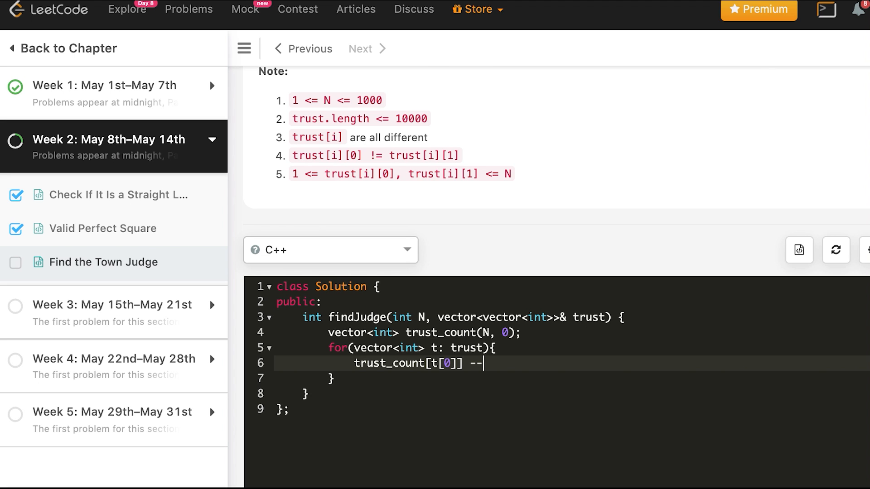
{"action": "key", "text": "Backspace"}
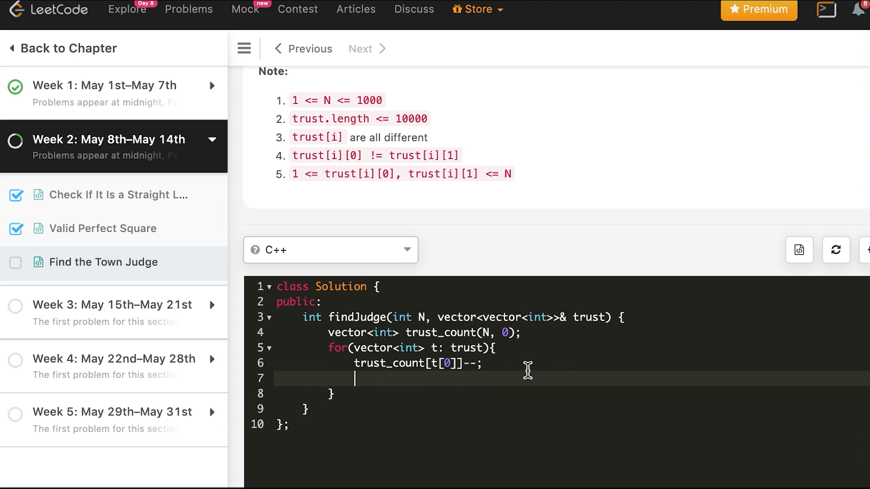
{"action": "type", "text": "trust_count[t[1]]++"}
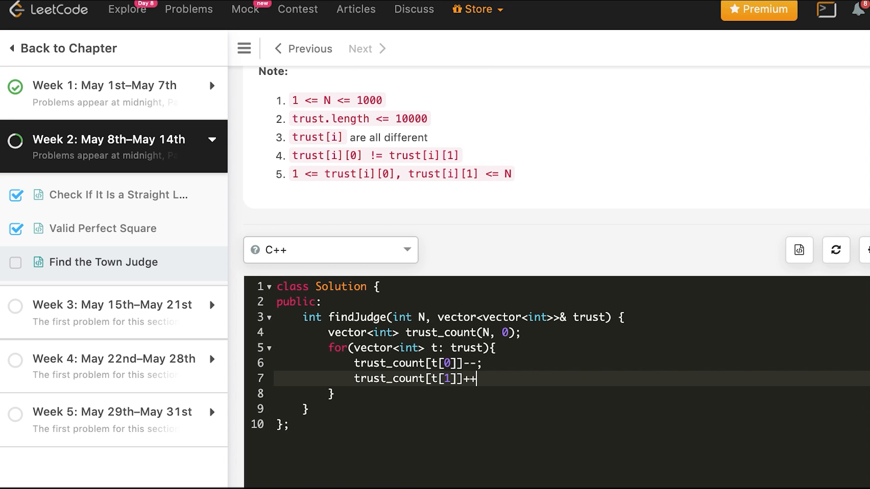
{"action": "type", "text": ";"}
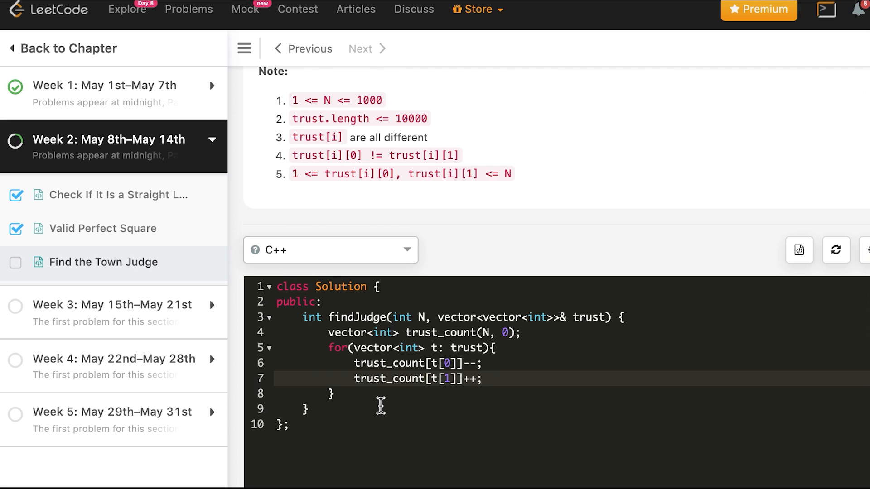
- Add int result = -1; after the counting loop
{"action": "key", "text": "Enter"}
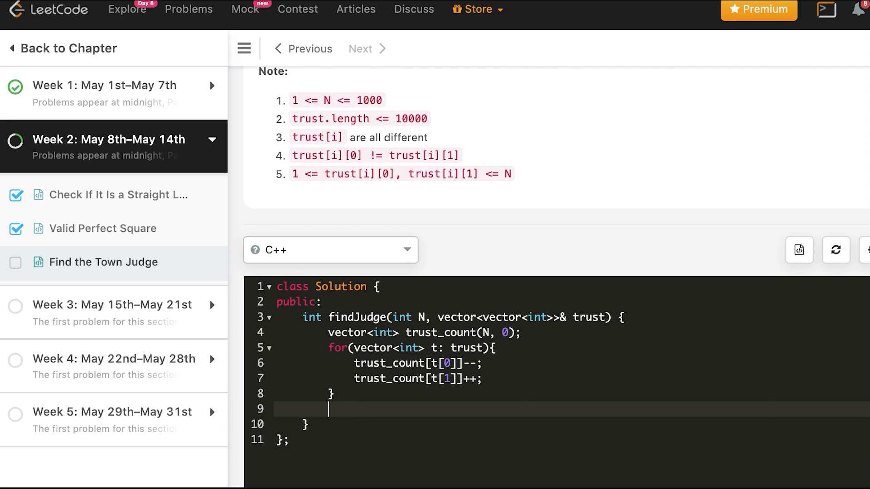
{"action": "mouse_move", "coordinate": [388, 397]}
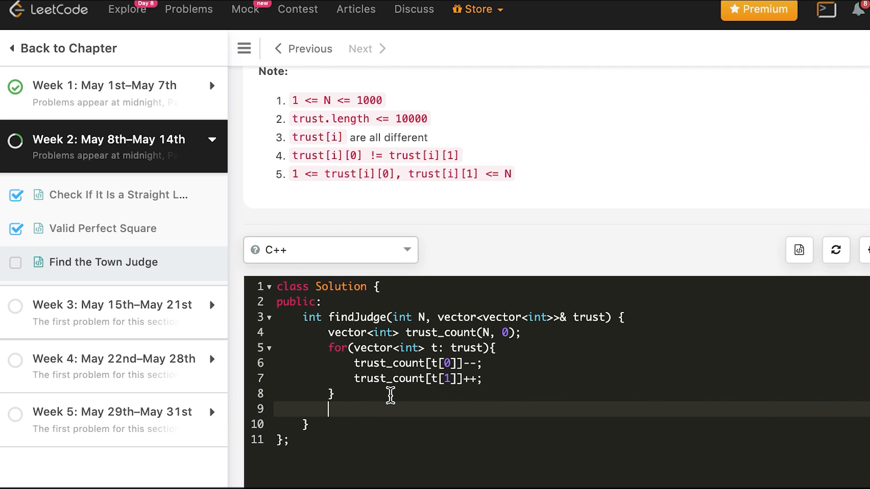
{"action": "type", "text": "int"}
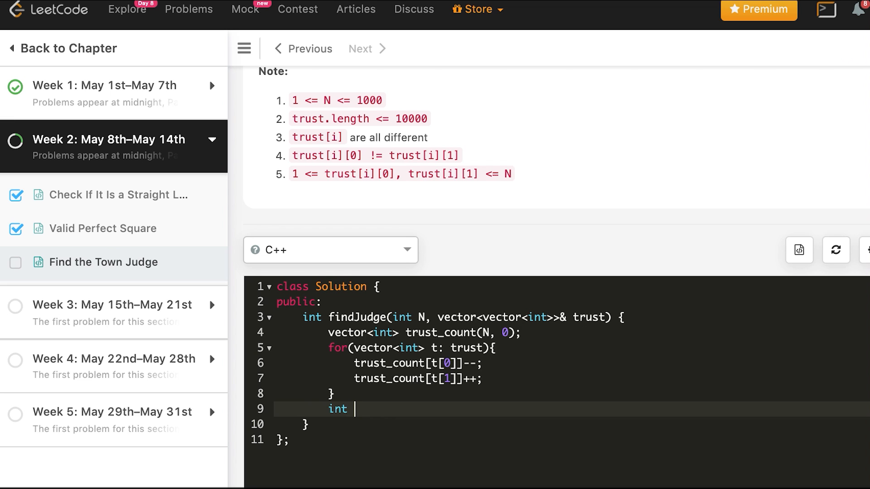
{"action": "type", "text": "result"}
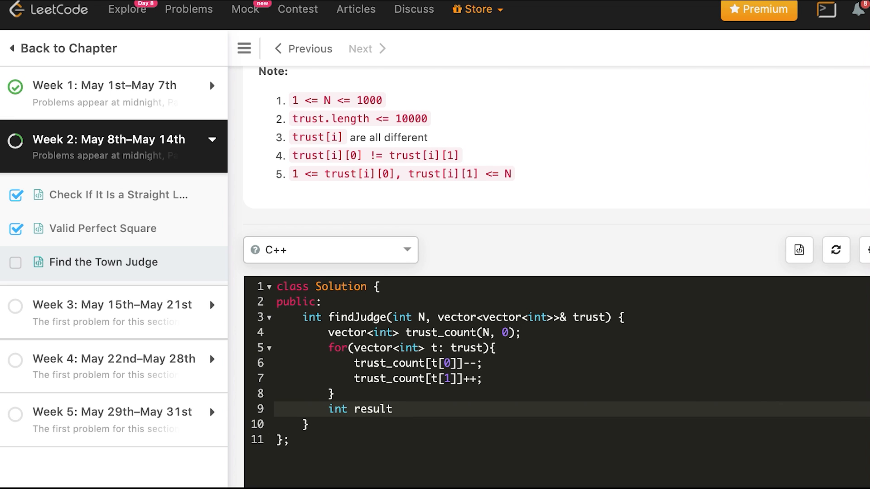
{"action": "type", "text": "= -1;"}
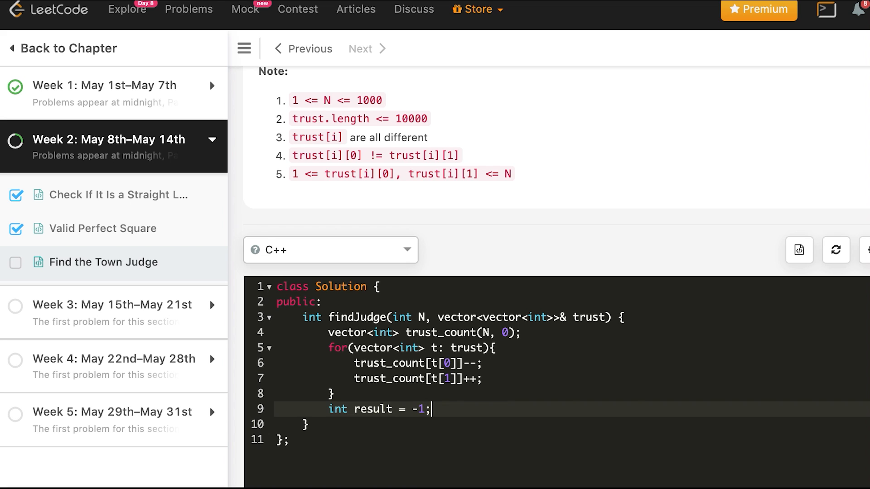
- Add a for loop over i that returns i + 1 when trust_count[i] == N-1
{"action": "type", "text": "for("}
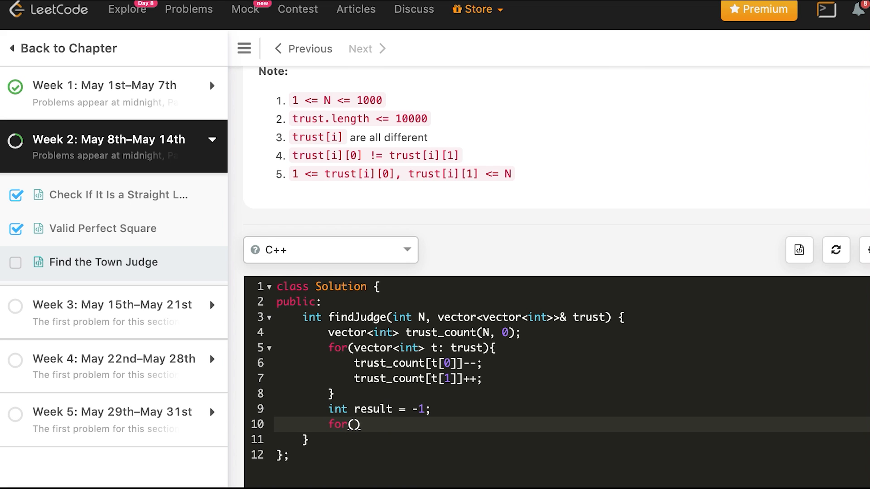
{"action": "type", "text": "int i = 0; i < N;"}
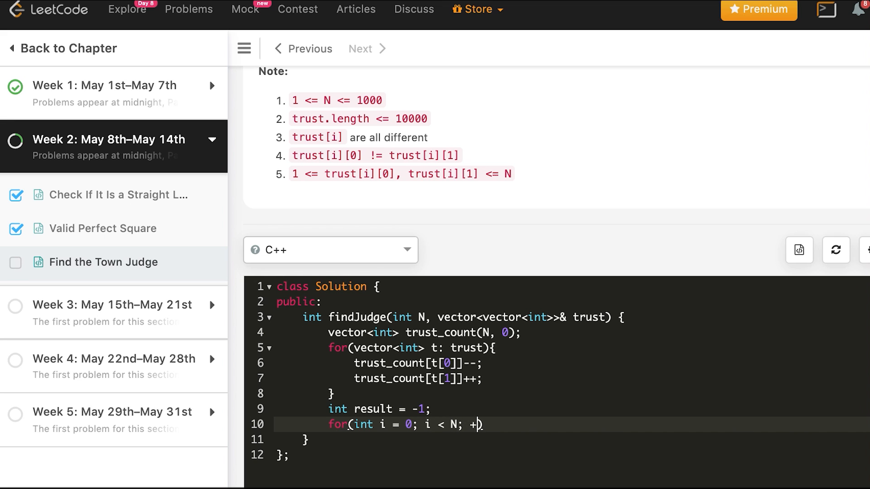
{"action": "type", "text": "+i){"}
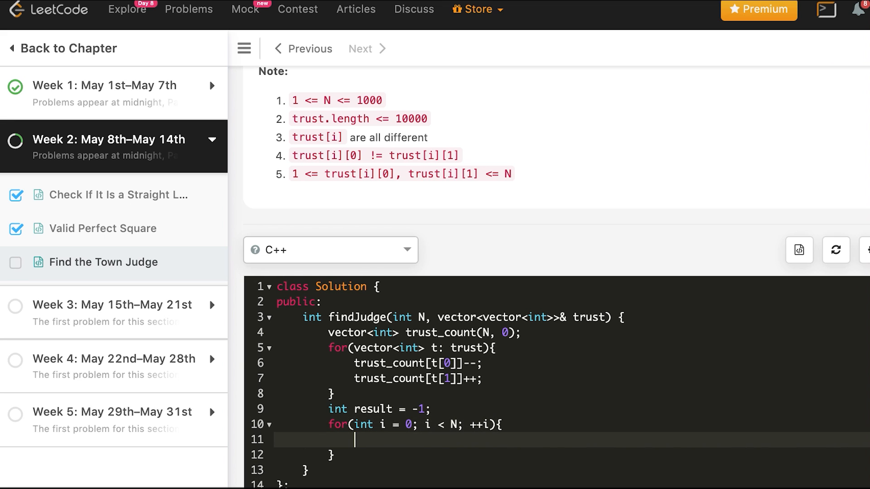
{"action": "type", "text": "if("}
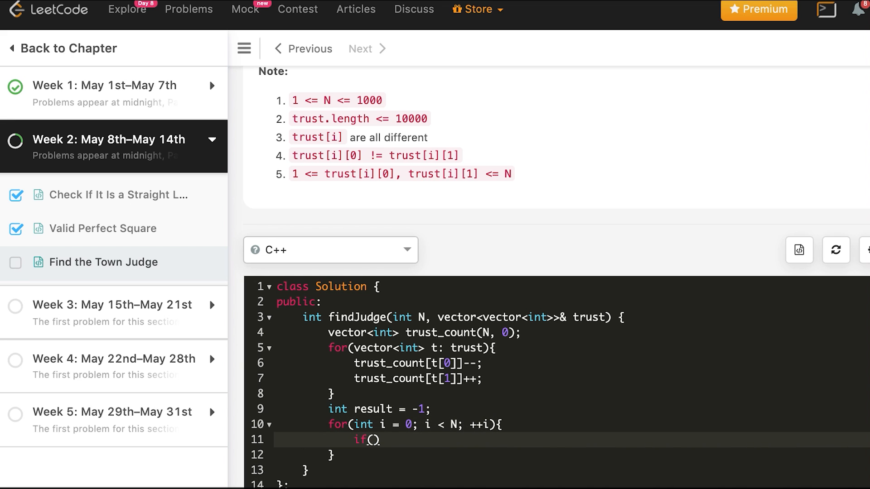
{"action": "type", "text": "trust_count[]"}
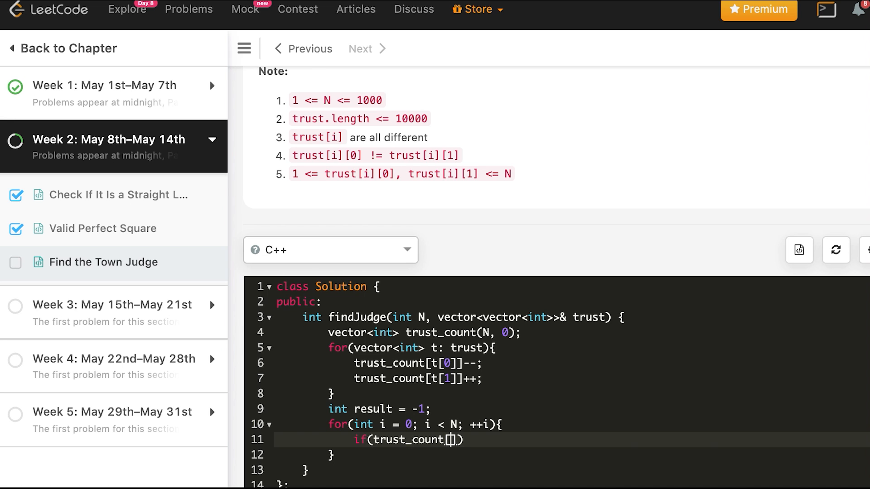
{"action": "type", "text": "i"}
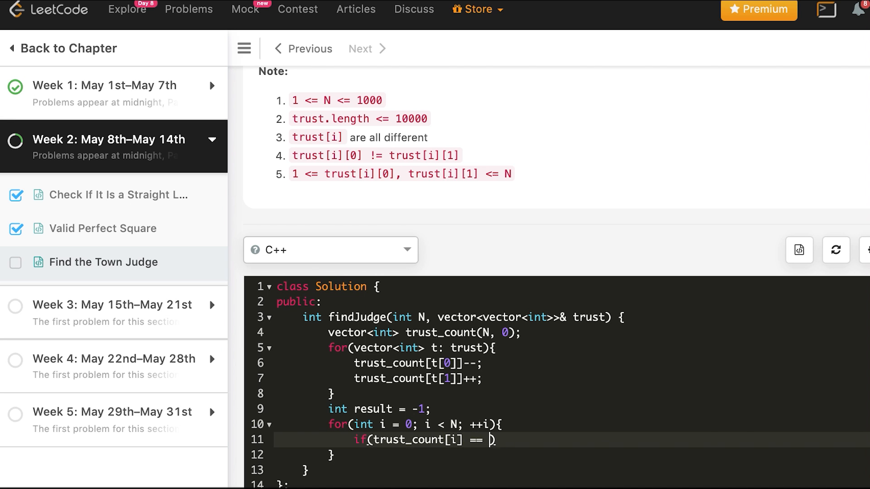
{"action": "type", "text": "N-1)"}
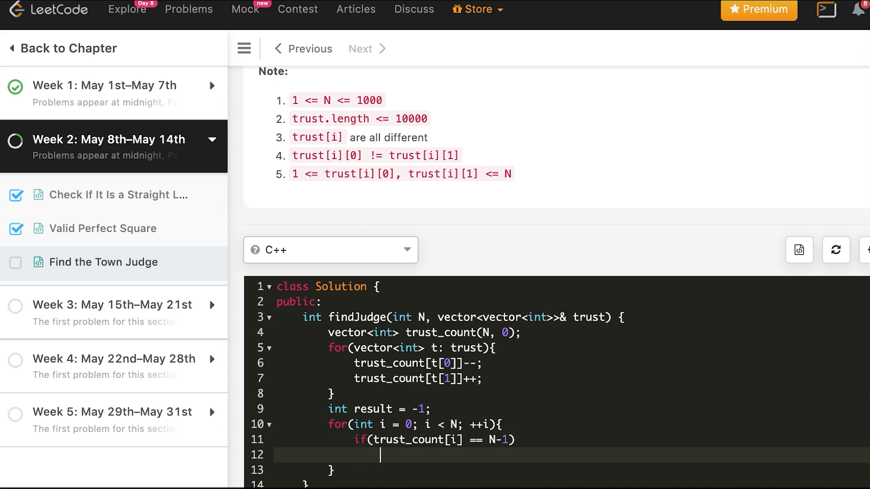
{"action": "type", "text": "return"}
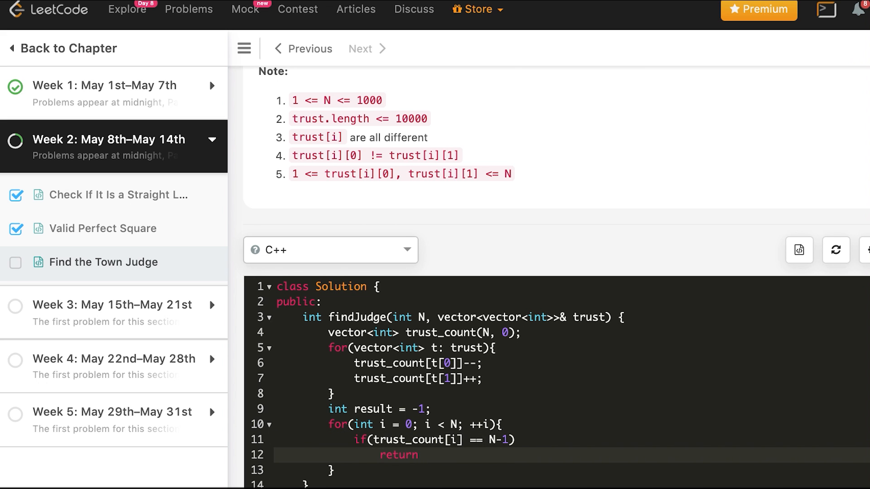
{"action": "type", "text": "i + 1;"}
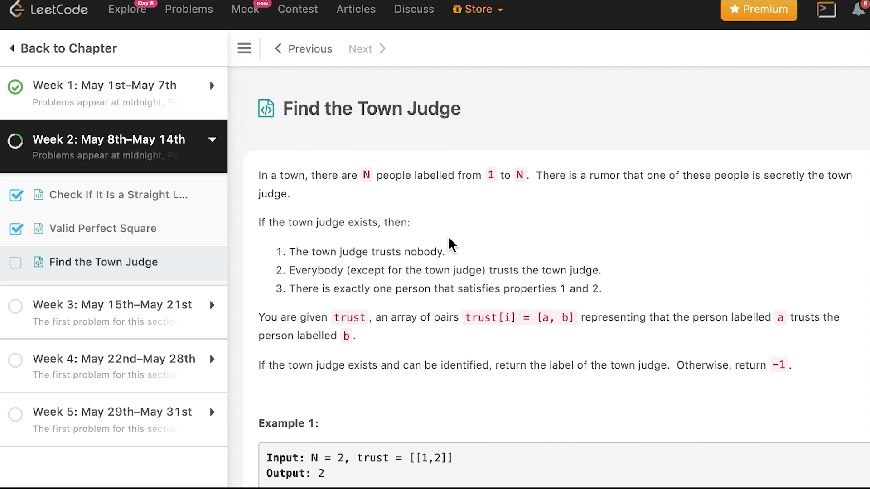
{"action": "scroll", "scroll_direction": "down", "scroll_amount": 3}
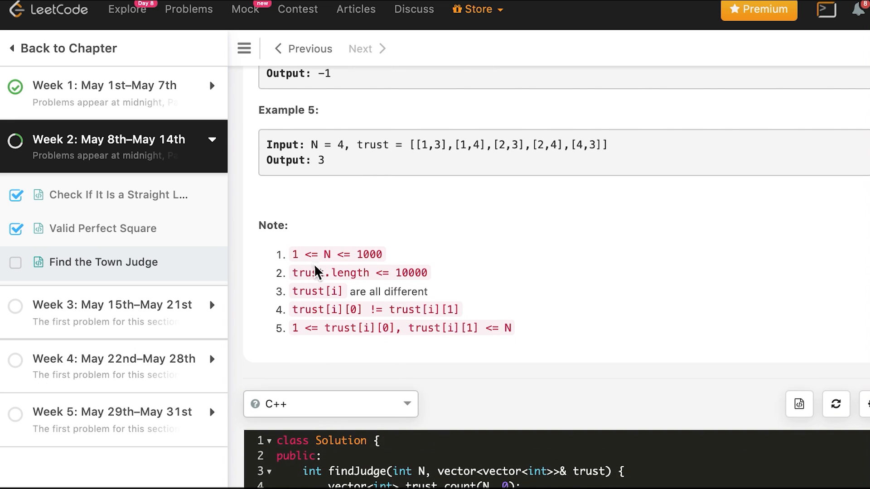
{"action": "mouse_move", "coordinate": [388, 312]}
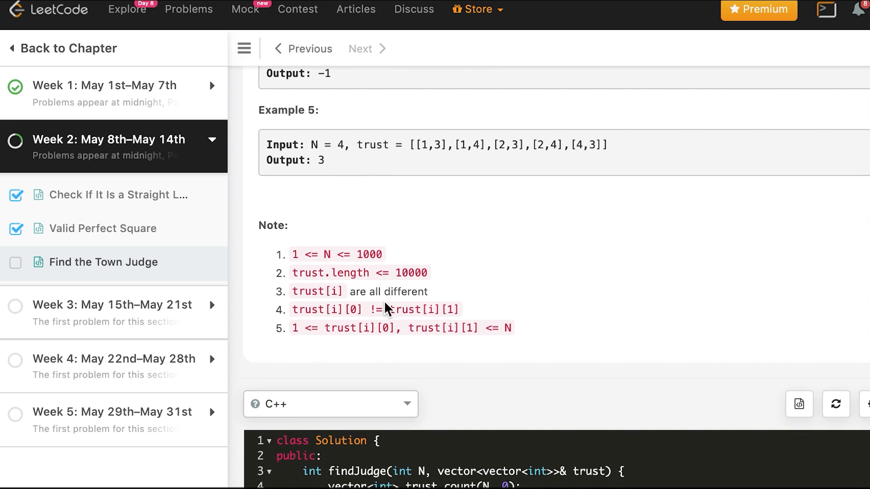
{"action": "mouse_move", "coordinate": [313, 328]}
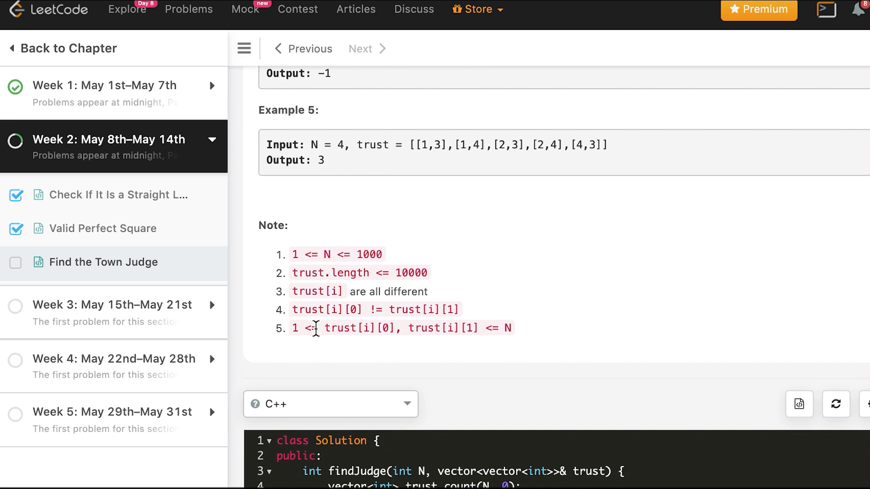
{"action": "scroll", "scroll_direction": "down", "scroll_amount": 3}
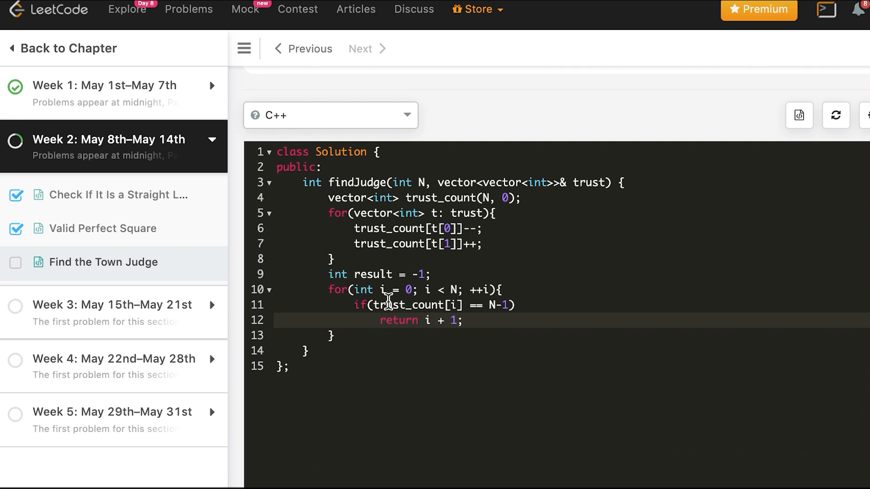
{"action": "mouse_move", "coordinate": [473, 322]}
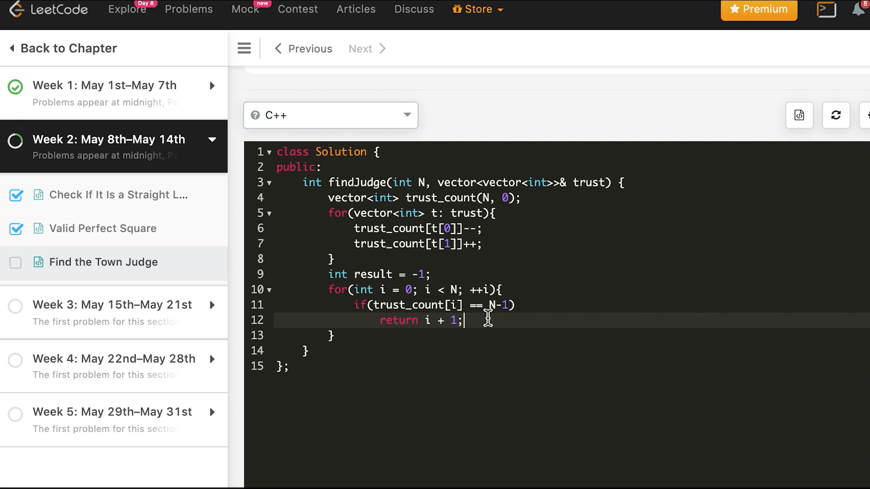
- Add the final return result; statement after the search loop
{"action": "key", "text": "Enter"}
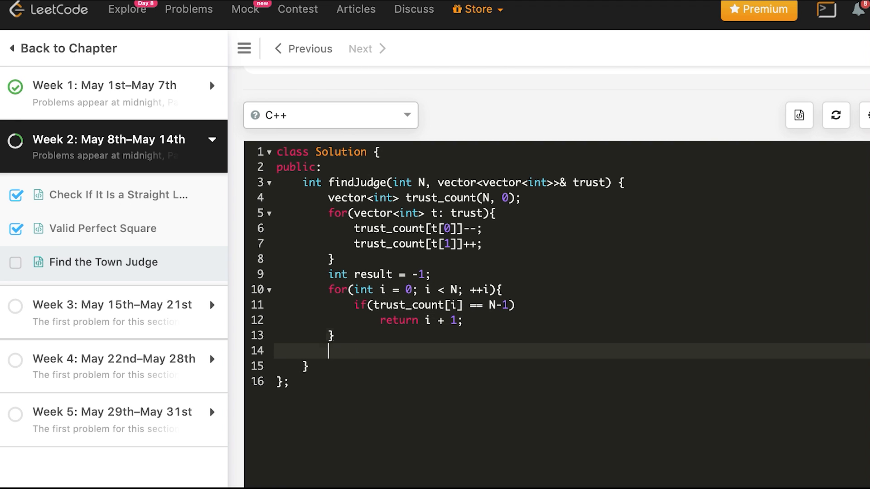
{"action": "type", "text": "result"}
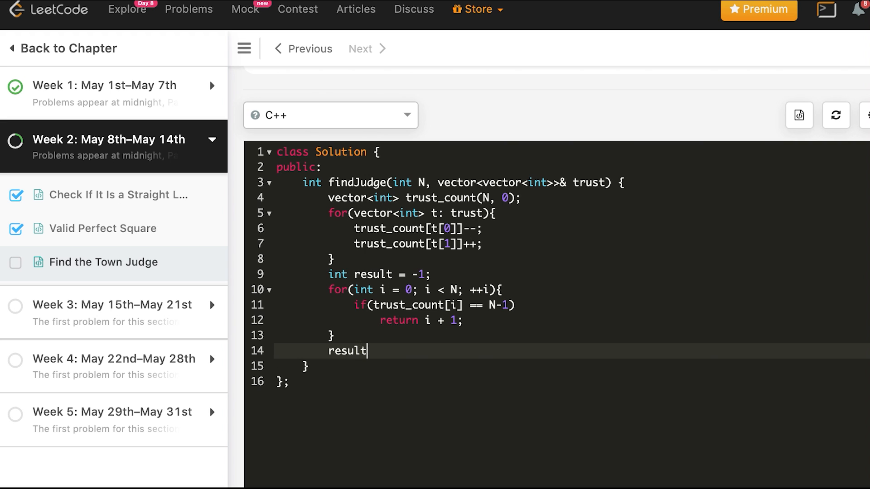
{"action": "type", "text": ";"}
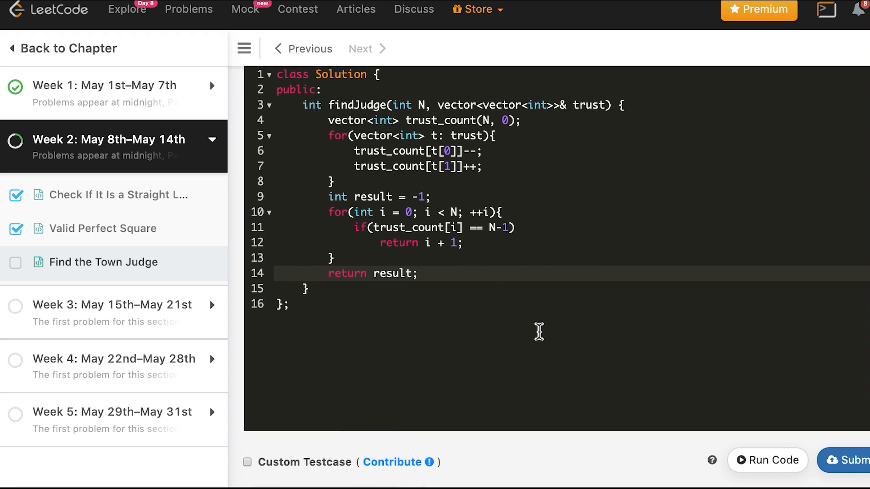
- Run the C++ code and inspect the heap-buffer-overflow error on input 2, [[1,2]]
{"action": "left_click", "coordinate": [768, 461]}
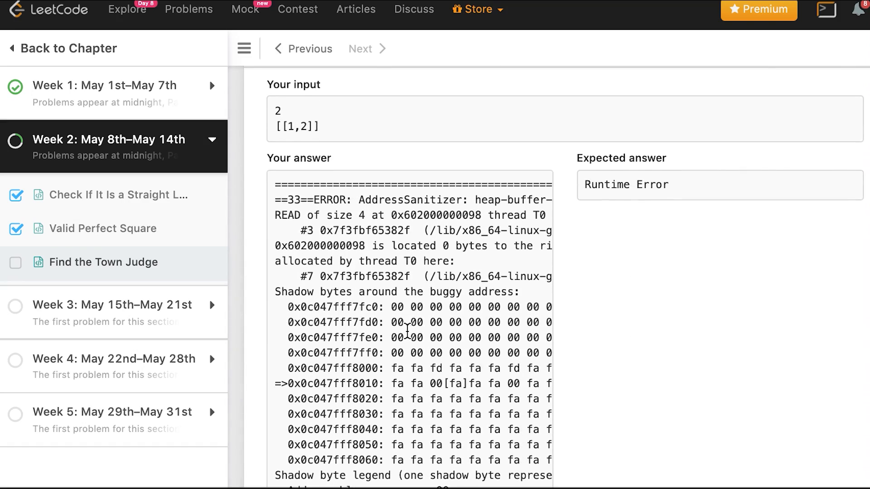
{"action": "scroll", "scroll_direction": "right", "scroll_amount": 3}
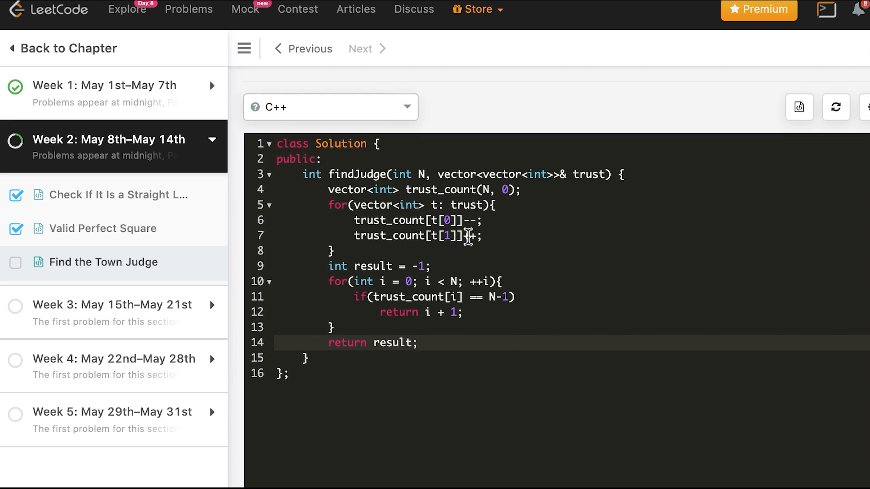
{"action": "scroll", "scroll_direction": "down", "scroll_amount": 3}
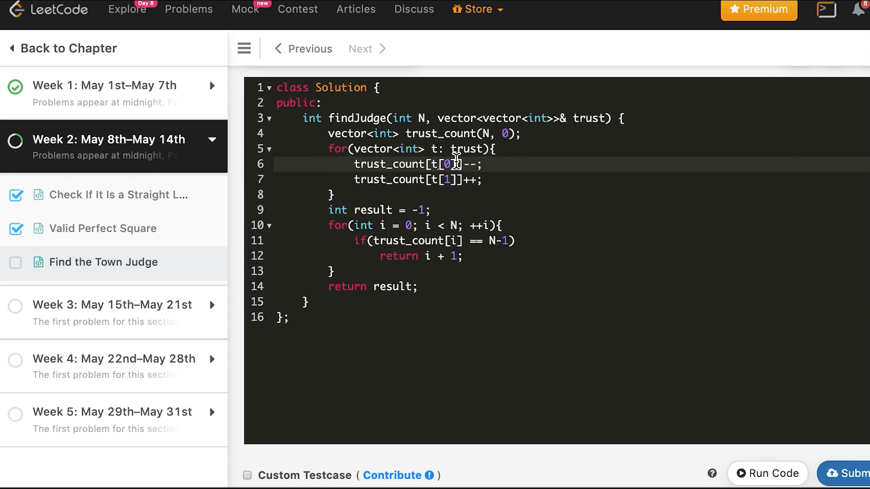
{"action": "mouse_move", "coordinate": [436, 165]}
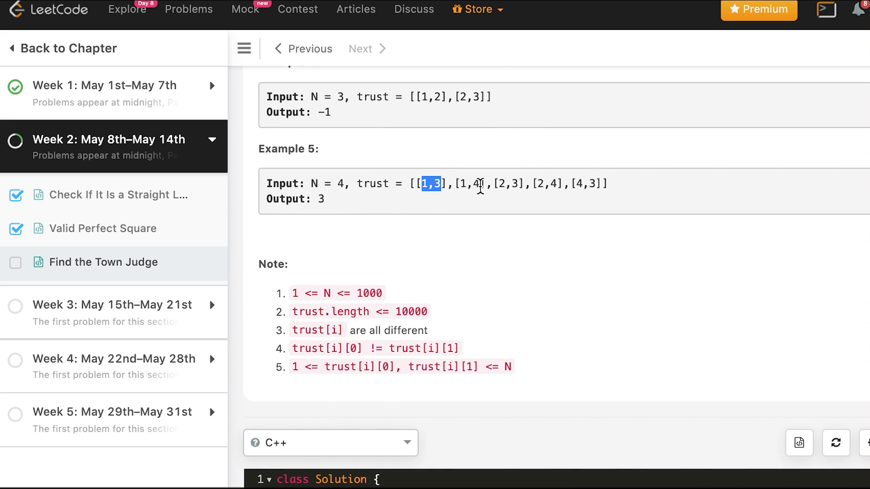
{"action": "mouse_move", "coordinate": [459, 228]}
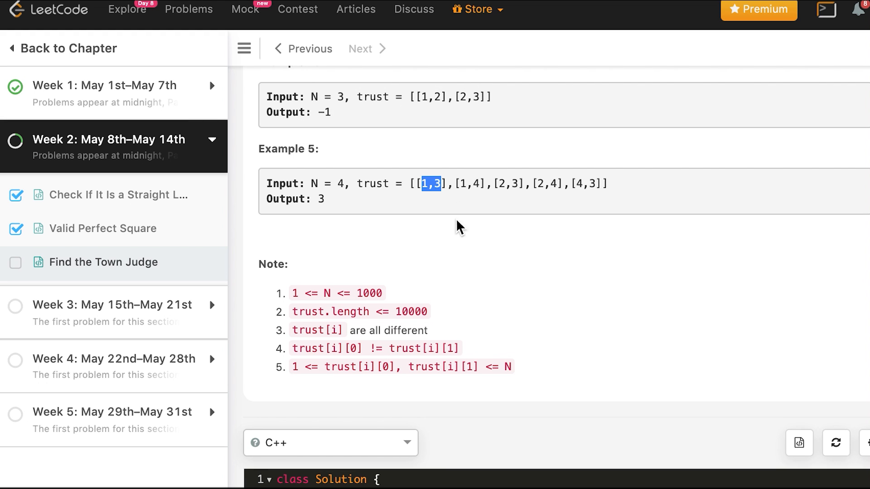
- Offset the loop indices to t[0]-1 and t[1]-1 and submit the C++ solution
{"action": "scroll", "scroll_direction": "down", "scroll_amount": 3}
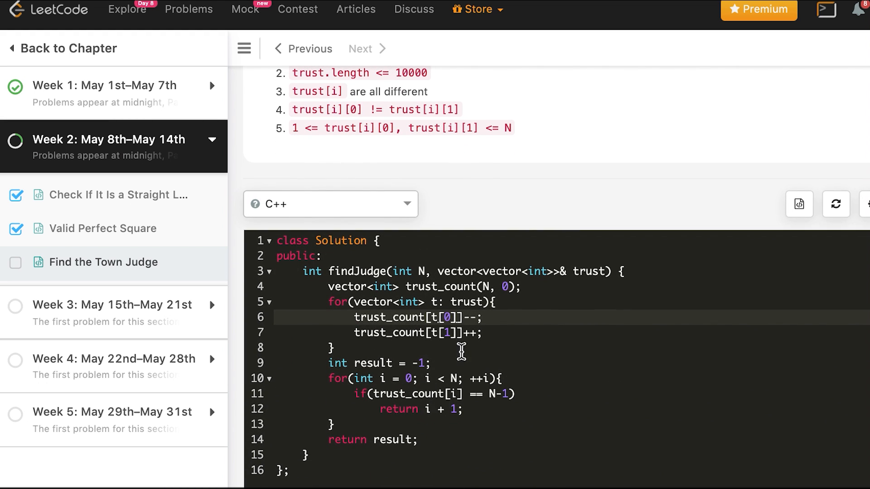
{"action": "mouse_move", "coordinate": [506, 398]}
{"action": "type", "text": "-"}
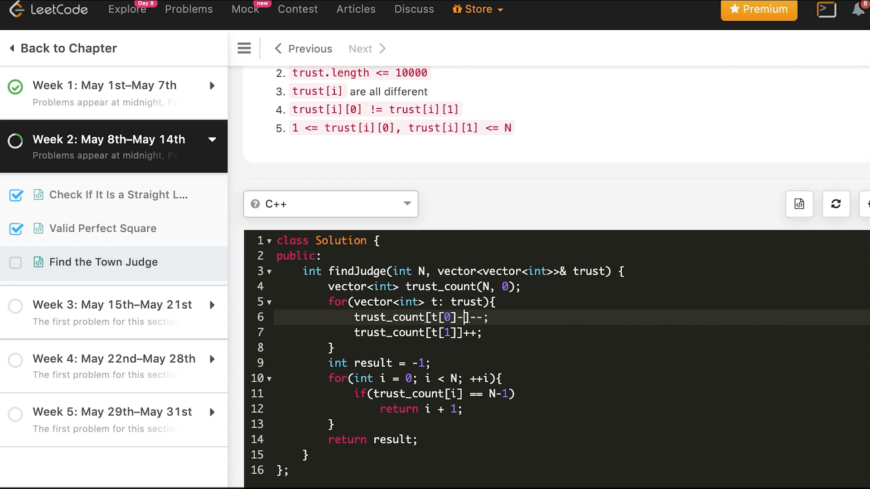
{"action": "type", "text": "1"}
{"action": "left_click", "coordinate": [571, 332]}
{"action": "type", "text": "-1"}
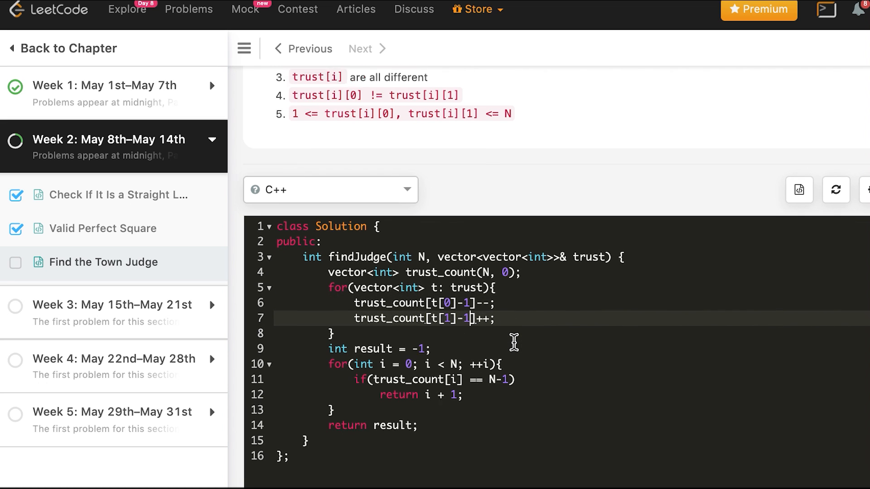
{"action": "scroll", "scroll_direction": "down", "scroll_amount": 3}
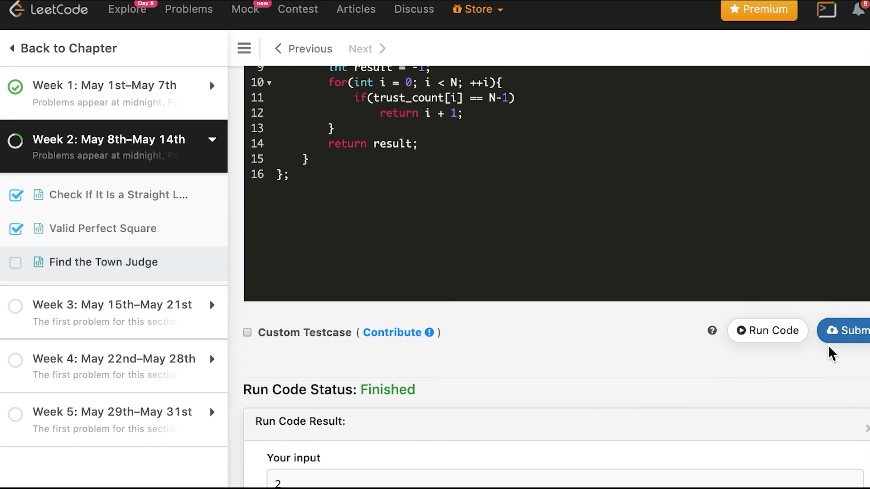
{"action": "left_click", "coordinate": [857, 330]}
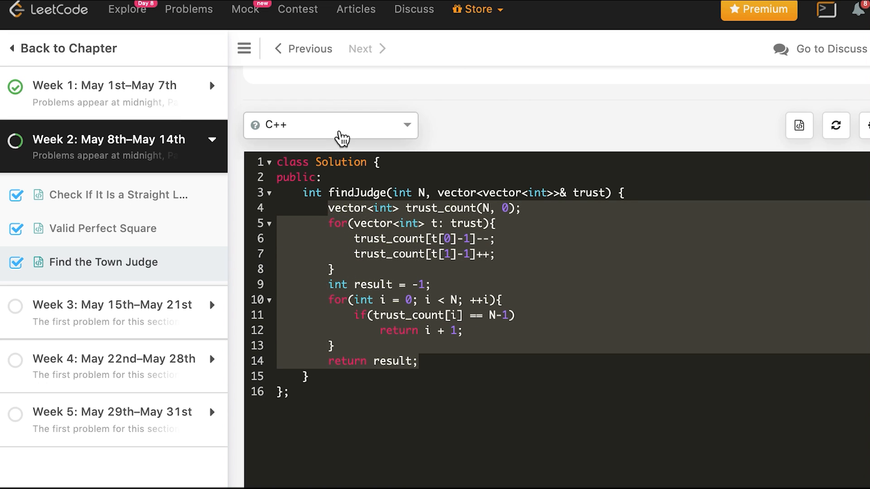
- Port to Java with int[] trust_count = new int[N] and for(int[] t: trust), then submit
{"action": "left_click", "coordinate": [330, 125]}
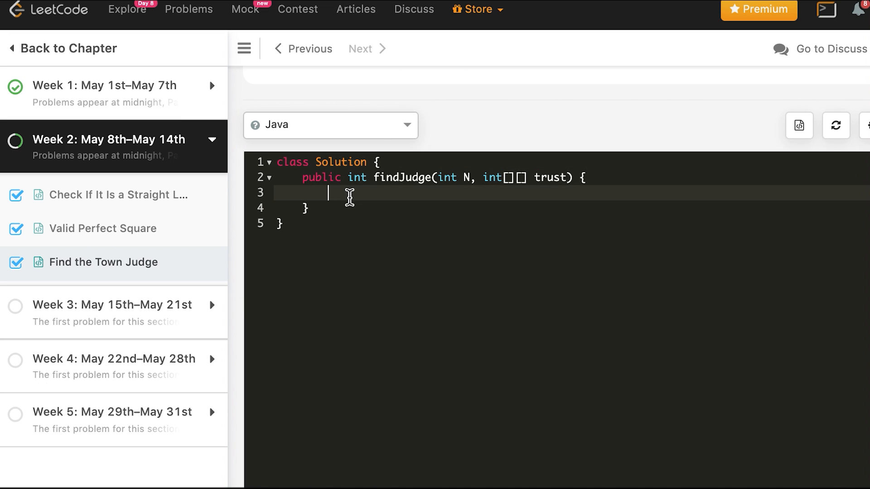
{"action": "type", "text": "vector<int> trust_count(N, 0);"}
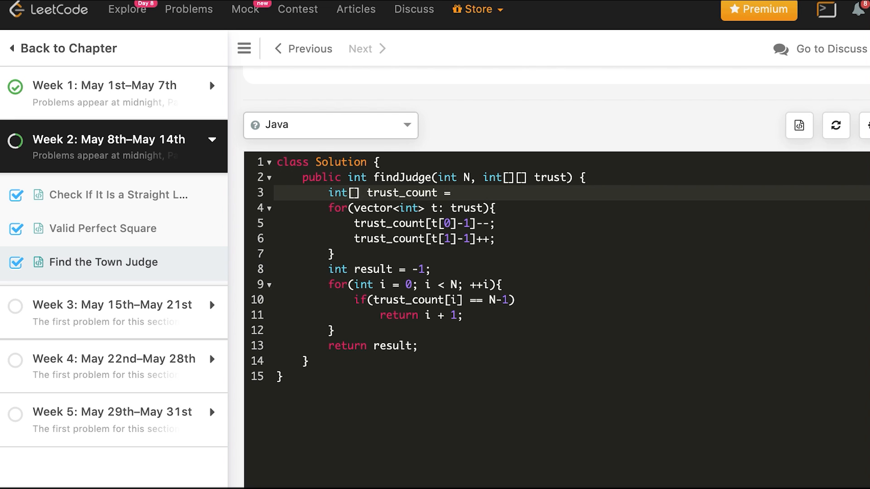
{"action": "type", "text": "new int[N];"}
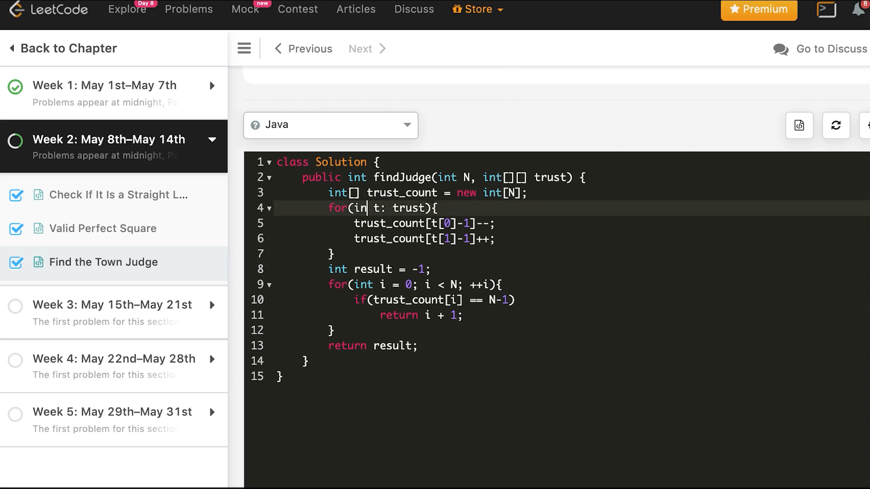
{"action": "type", "text": "t[]"}
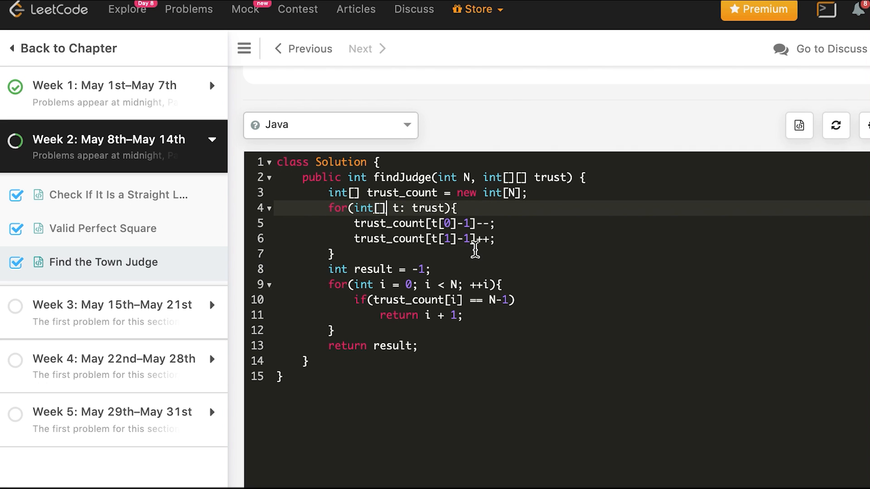
{"action": "mouse_move", "coordinate": [452, 346]}
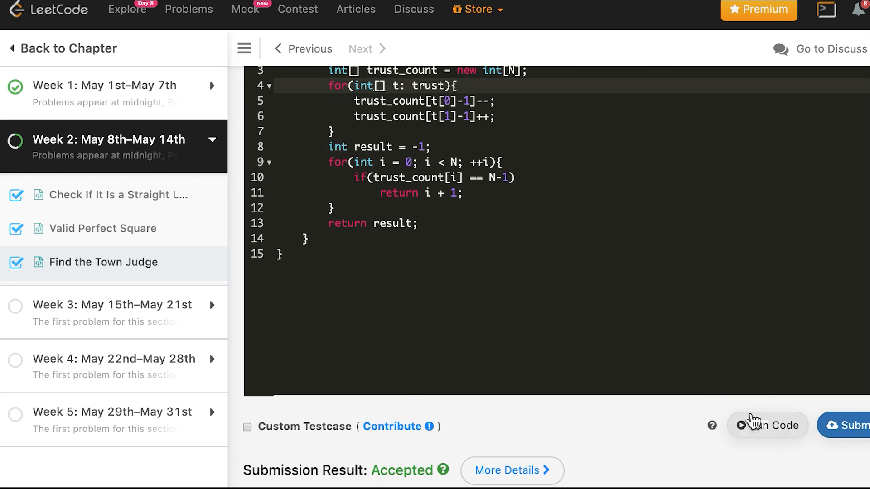
{"action": "left_click", "coordinate": [767, 425]}
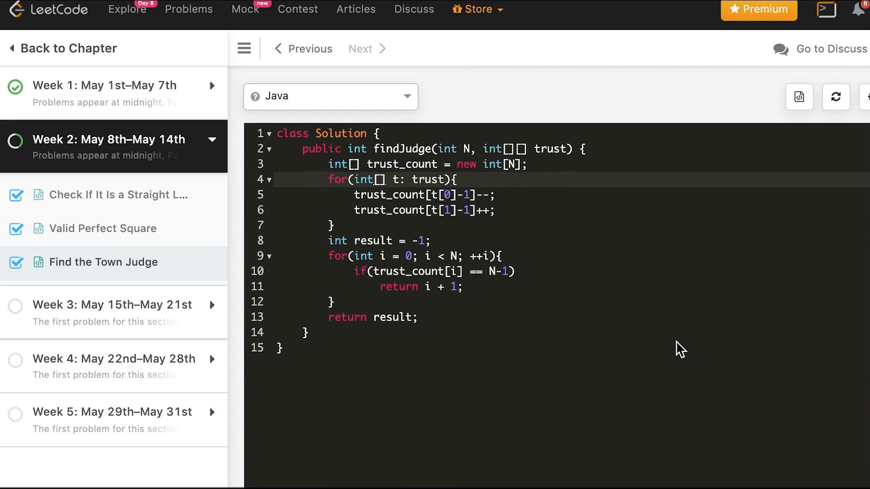
- Switch to Python3 and rewrite trust_count as [0]*N with a for t in trust loop
{"action": "left_click", "coordinate": [330, 96]}
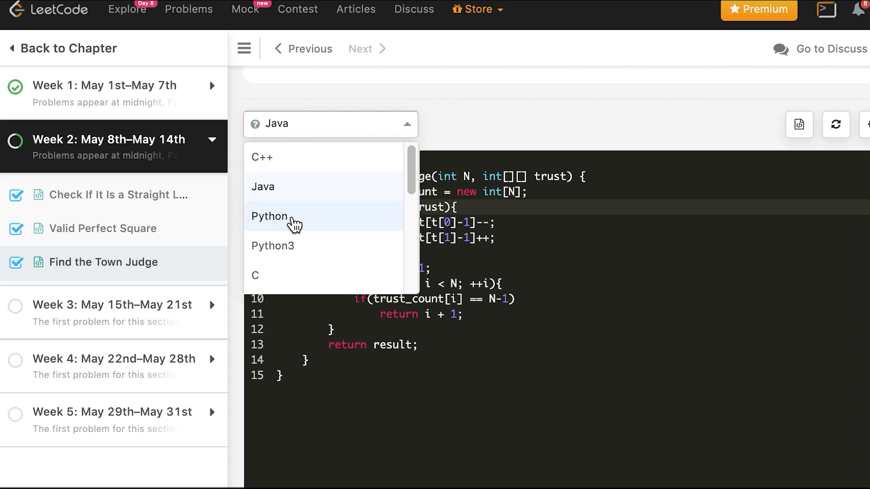
{"action": "left_click", "coordinate": [273, 246]}
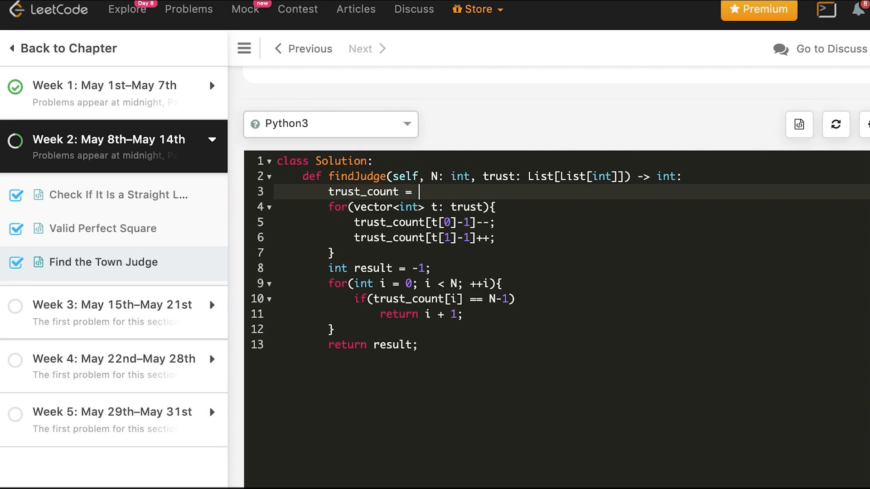
{"action": "type", "text": "[0]"}
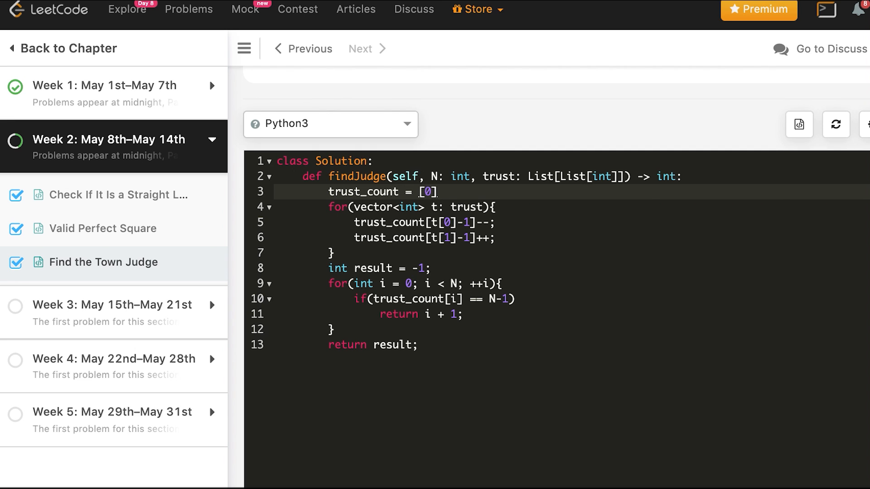
{"action": "type", "text": "*N"}
{"action": "left_click", "coordinate": [573, 206]}
{"action": "type", "text": "for t"}
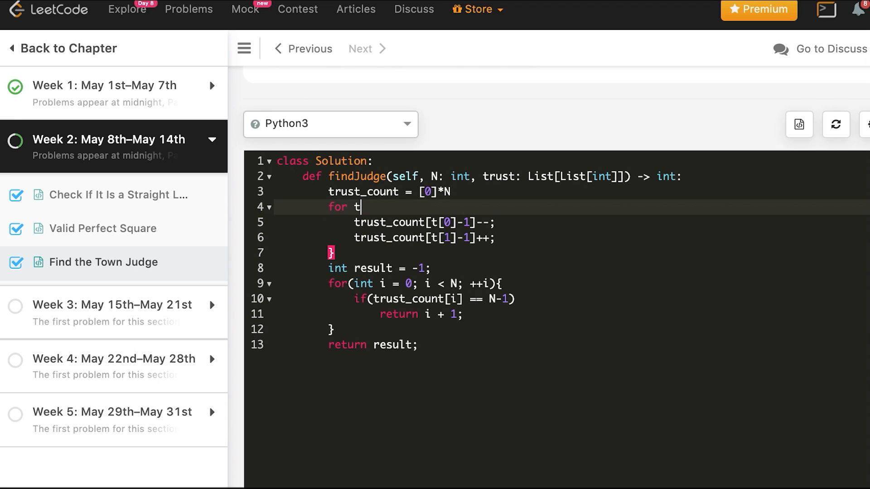
{"action": "type", "text": "in trust:"}
{"action": "left_click", "coordinate": [572, 283]}
{"action": "type", "text": "for i inr"}
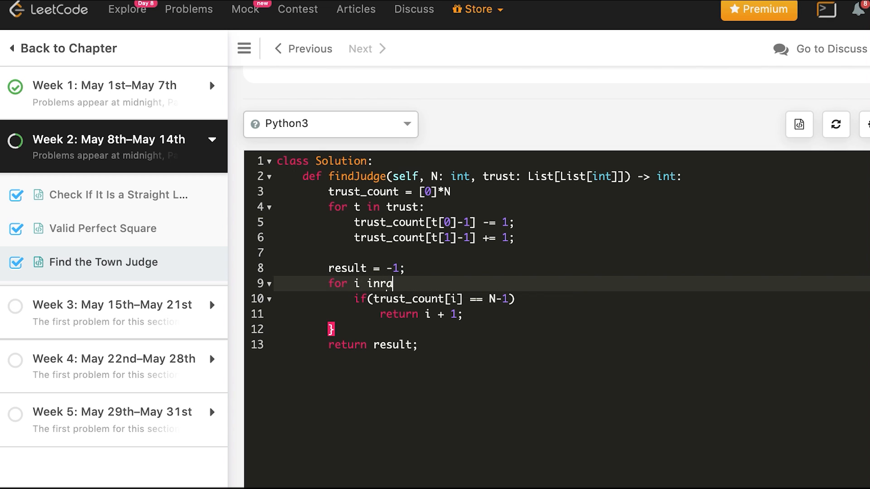
- Convert the search loop to range(N), remove the leftover brace and submit the Python3 solution
{"action": "type", "text": "ange(N):"}
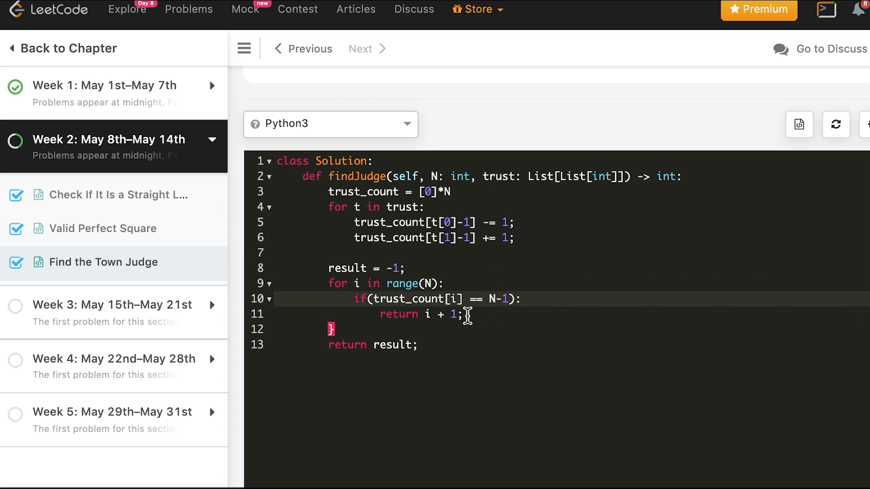
{"action": "key", "text": "Backspace"}
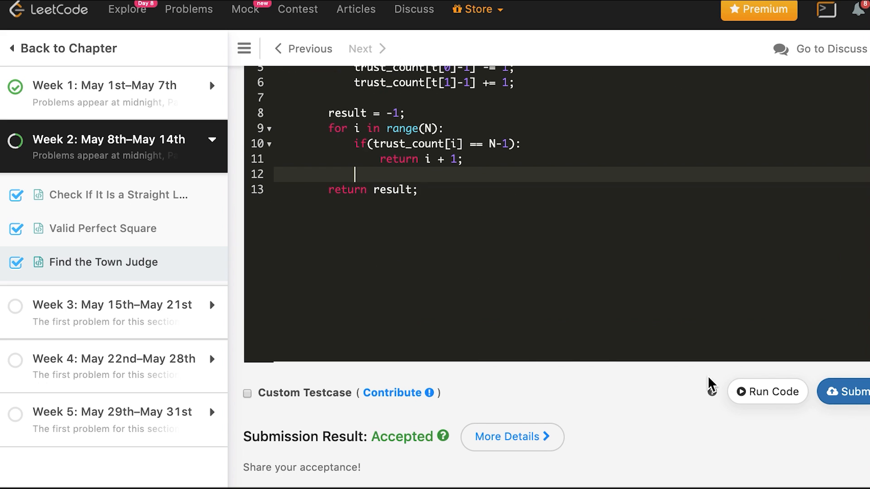
{"action": "left_click", "coordinate": [768, 391]}
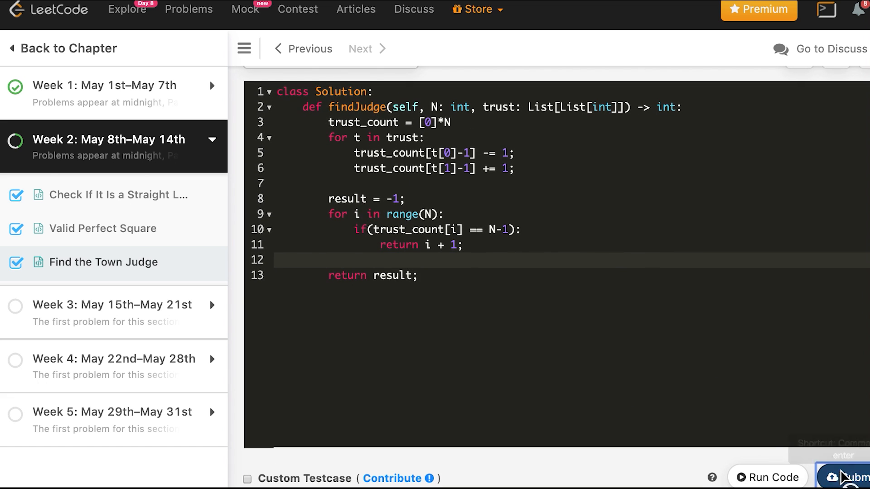
{"action": "left_click", "coordinate": [851, 479]}
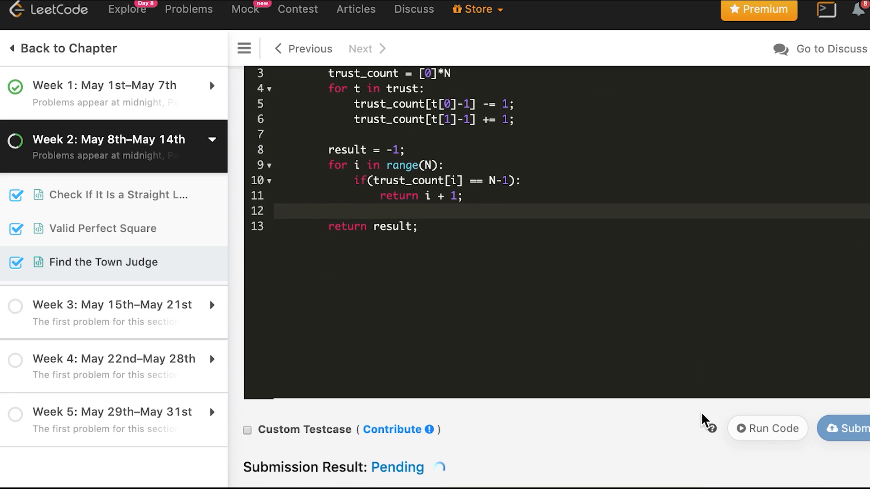